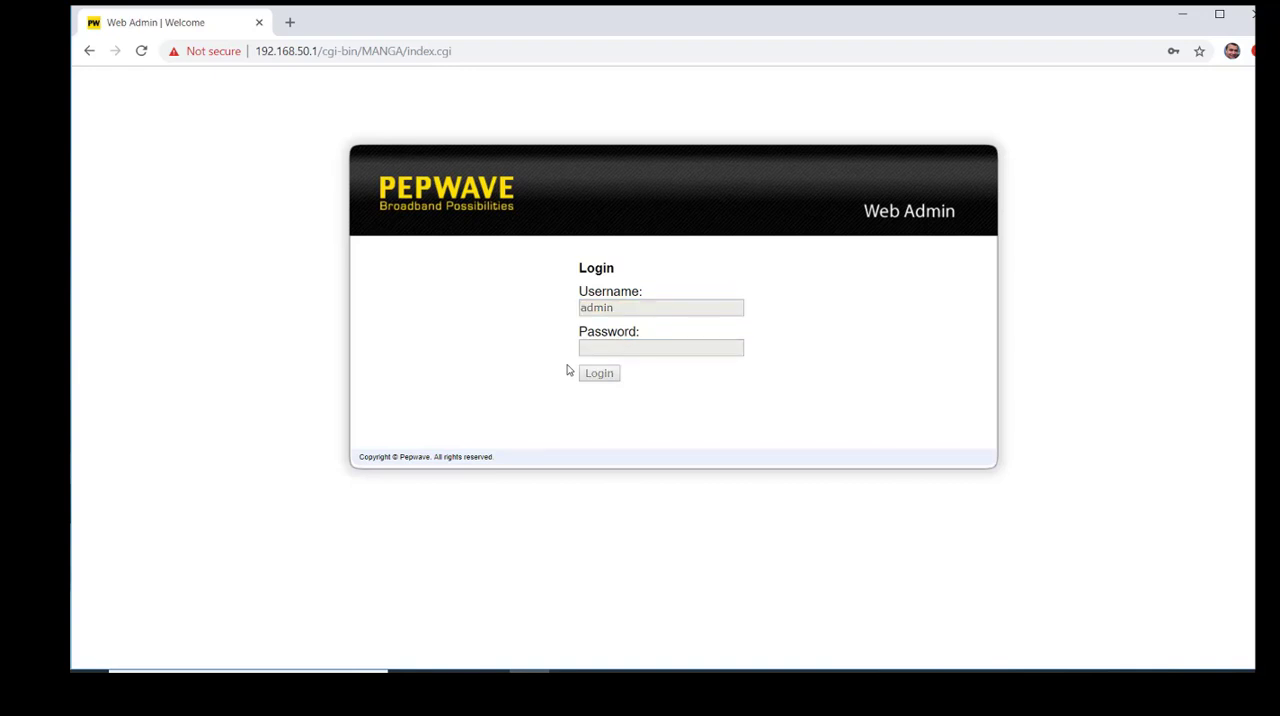
# Log in as admin and land on the MAX BR1 Mini dashboard.
pyautogui.click(598, 373)
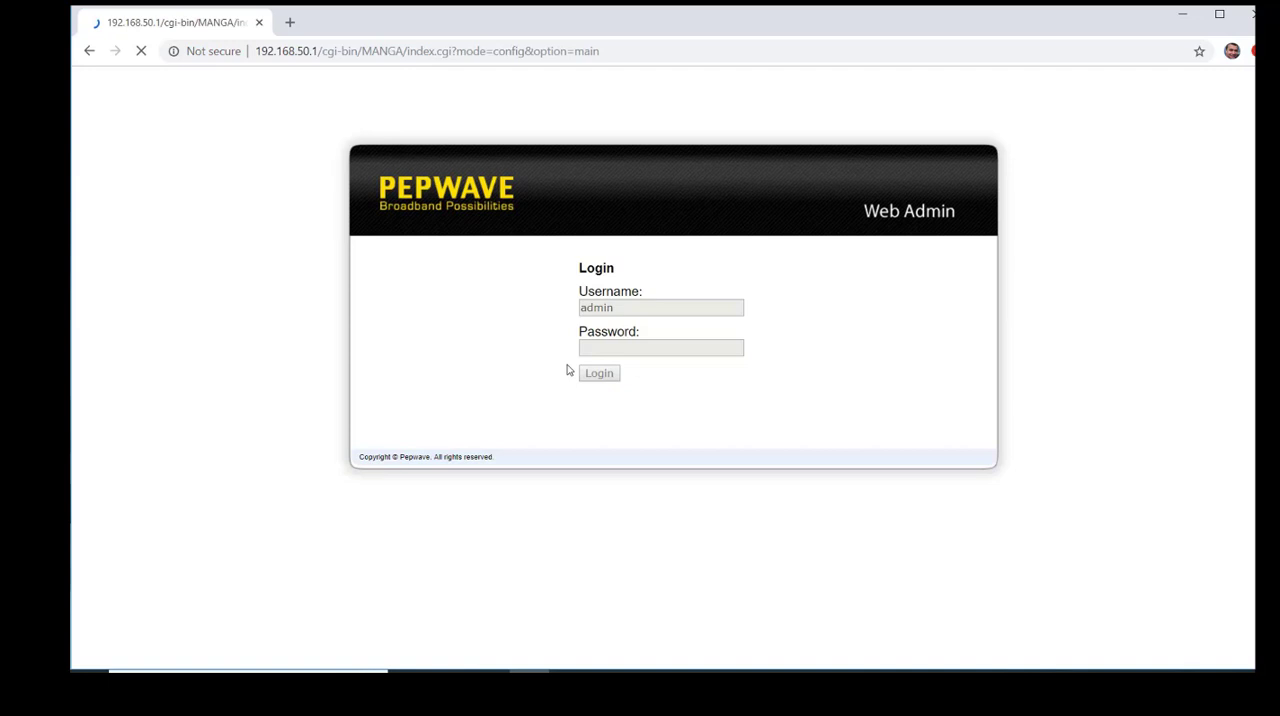
pyautogui.click(598, 372)
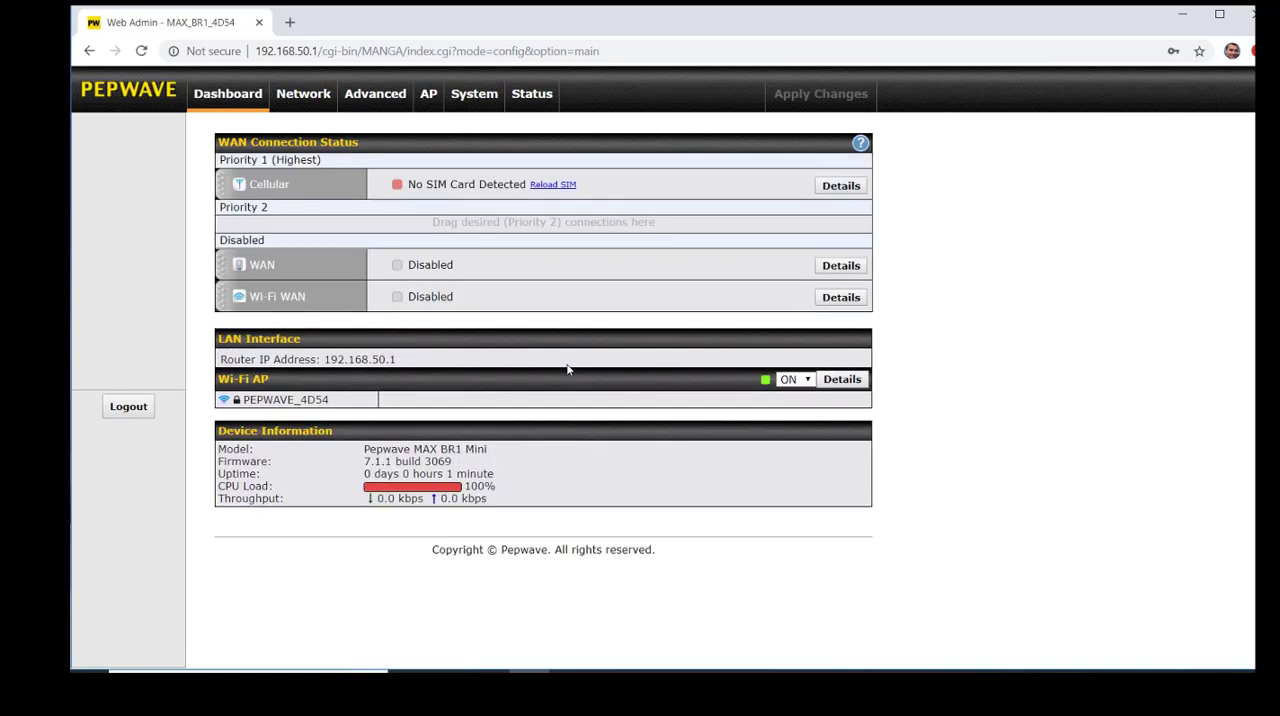
pyautogui.moveTo(408, 128)
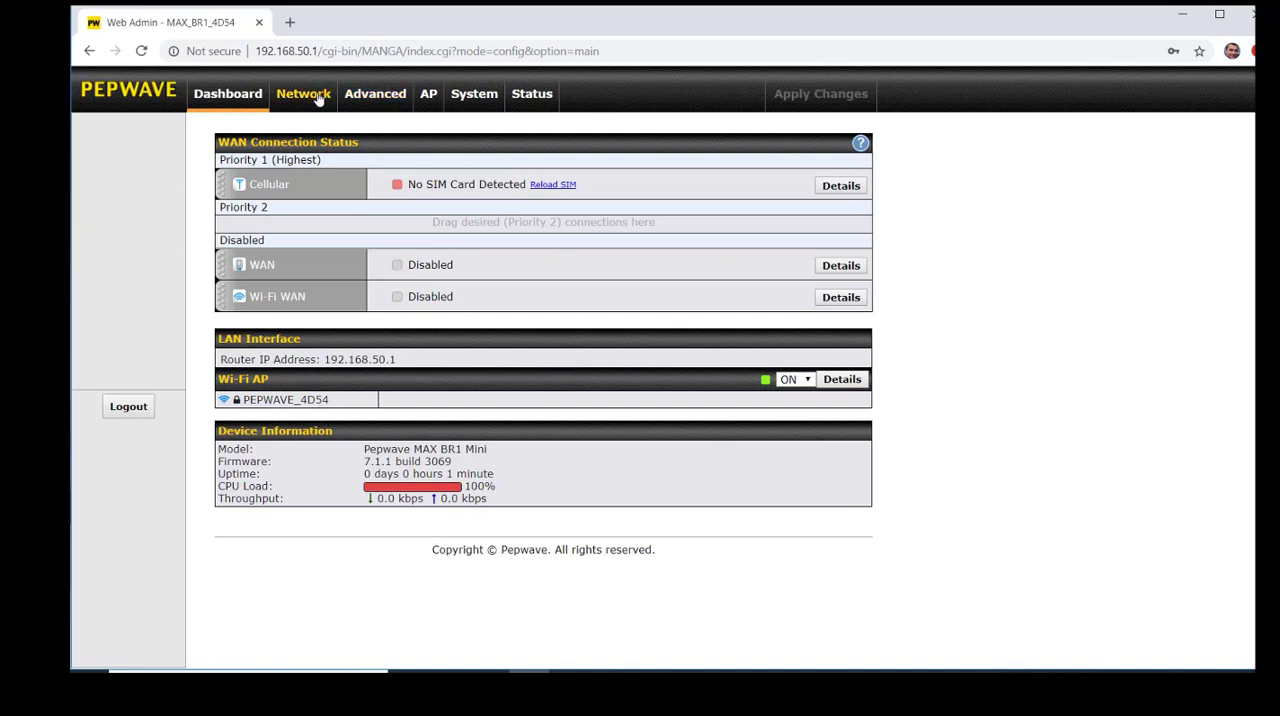
# Set the untagged LAN to 192.168.150.1 with DHCP range 192.168.150.10–250 and save.
pyautogui.click(303, 93)
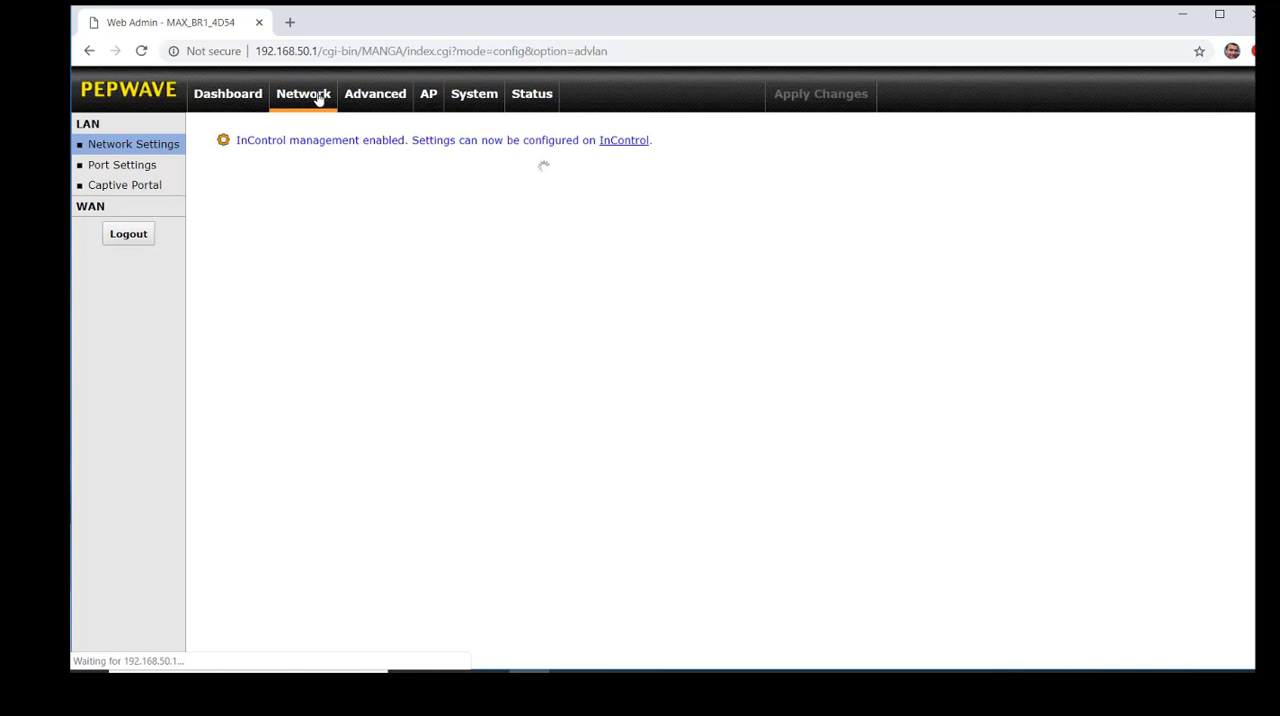
pyautogui.click(303, 93)
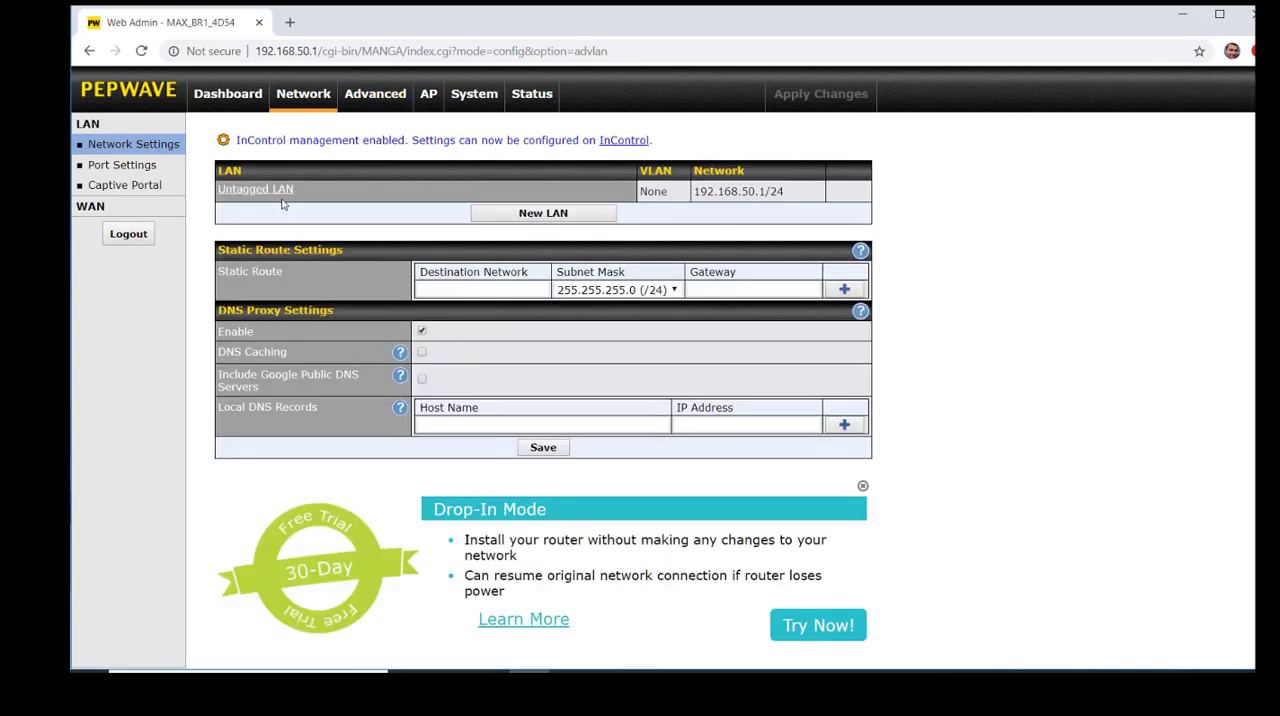
pyautogui.click(255, 189)
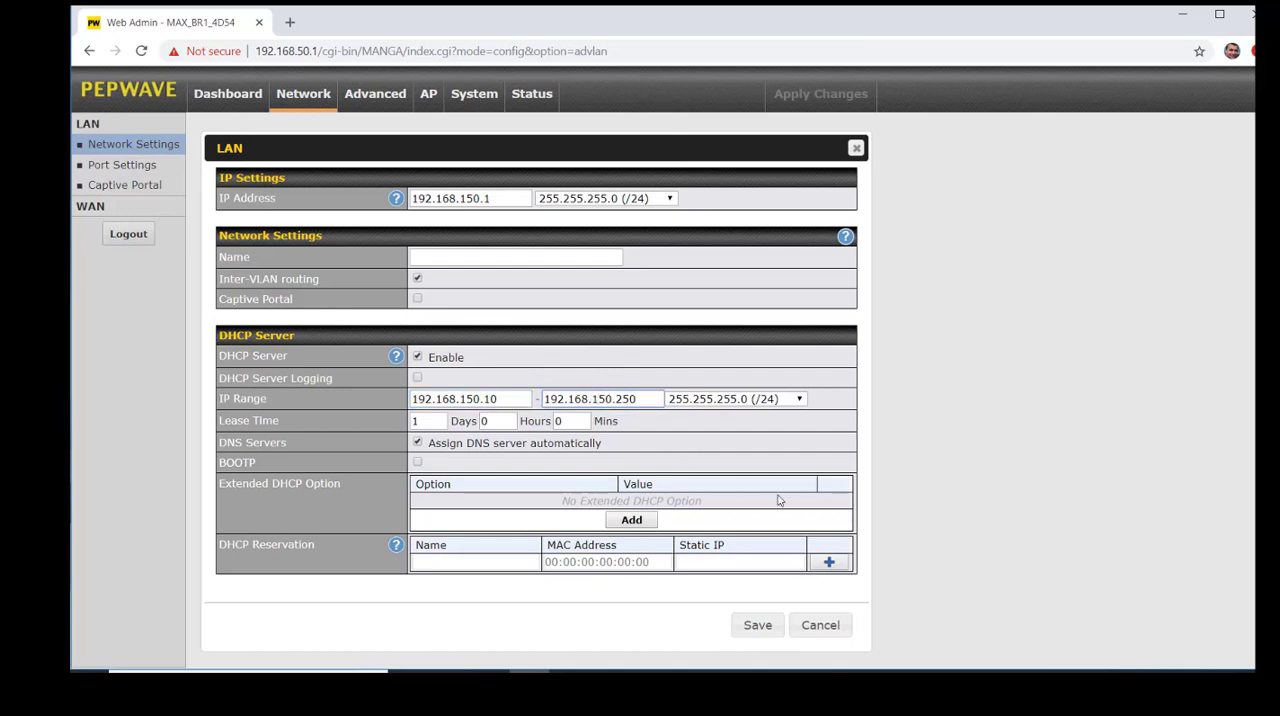
pyautogui.moveTo(857, 578)
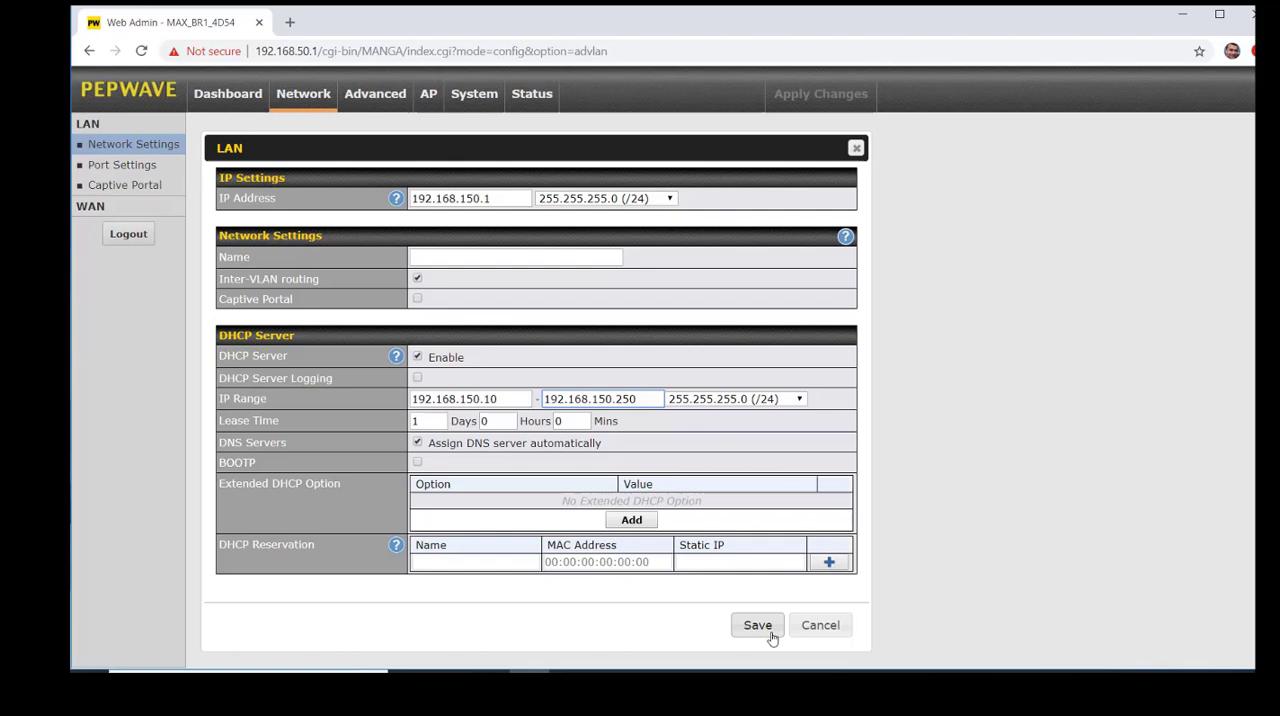
pyautogui.click(757, 625)
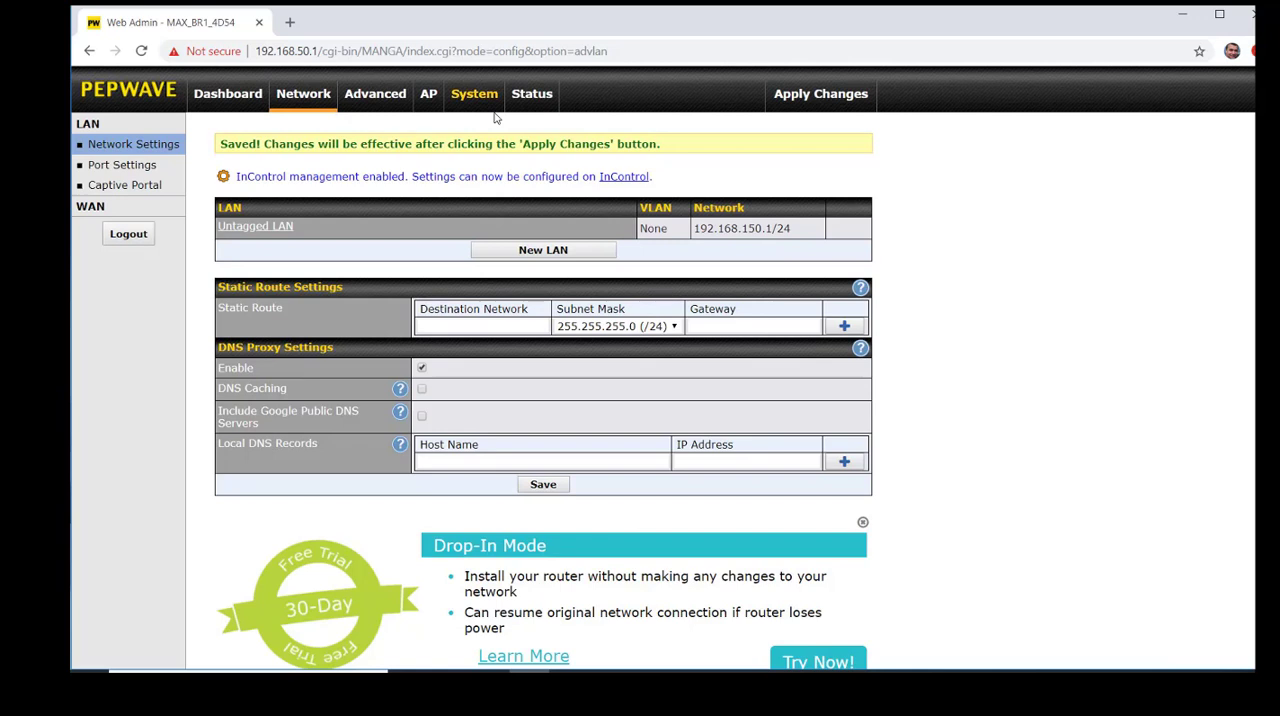
pyautogui.moveTo(458, 105)
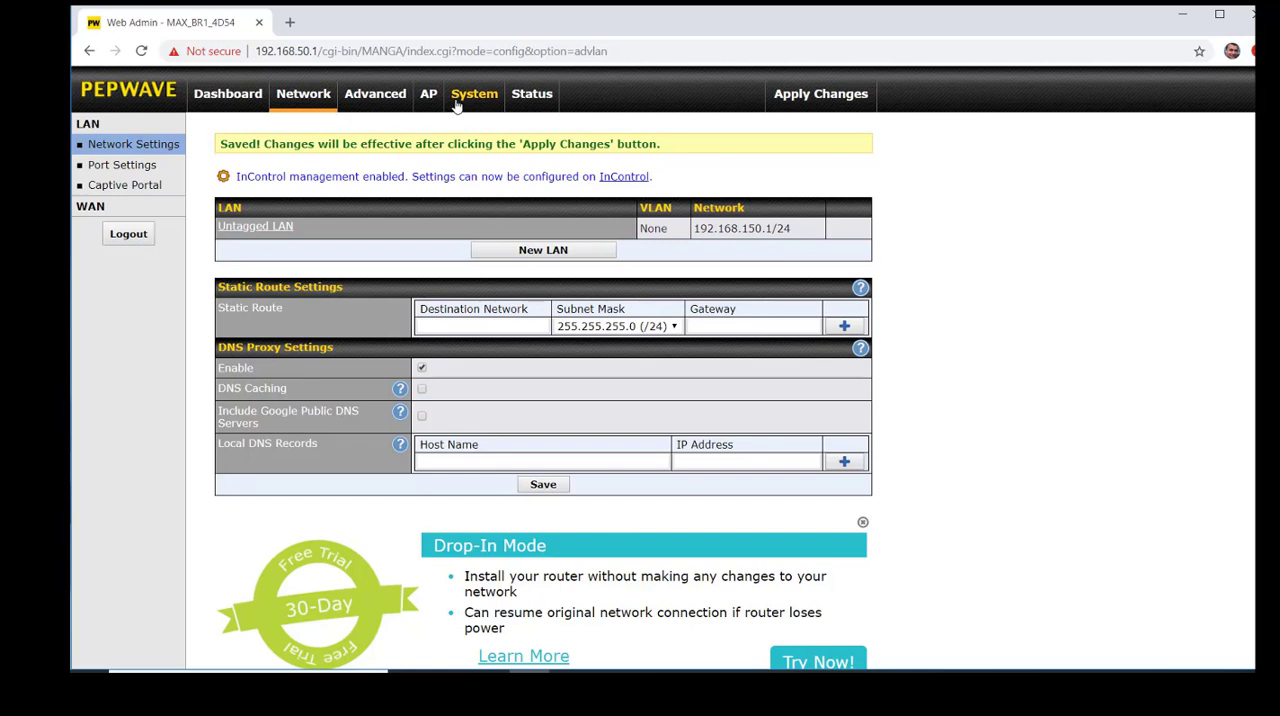
# Rename SSID PEPWAVE_4D54 to PEPWAVE_WIFI with a new shared key and save.
pyautogui.click(428, 93)
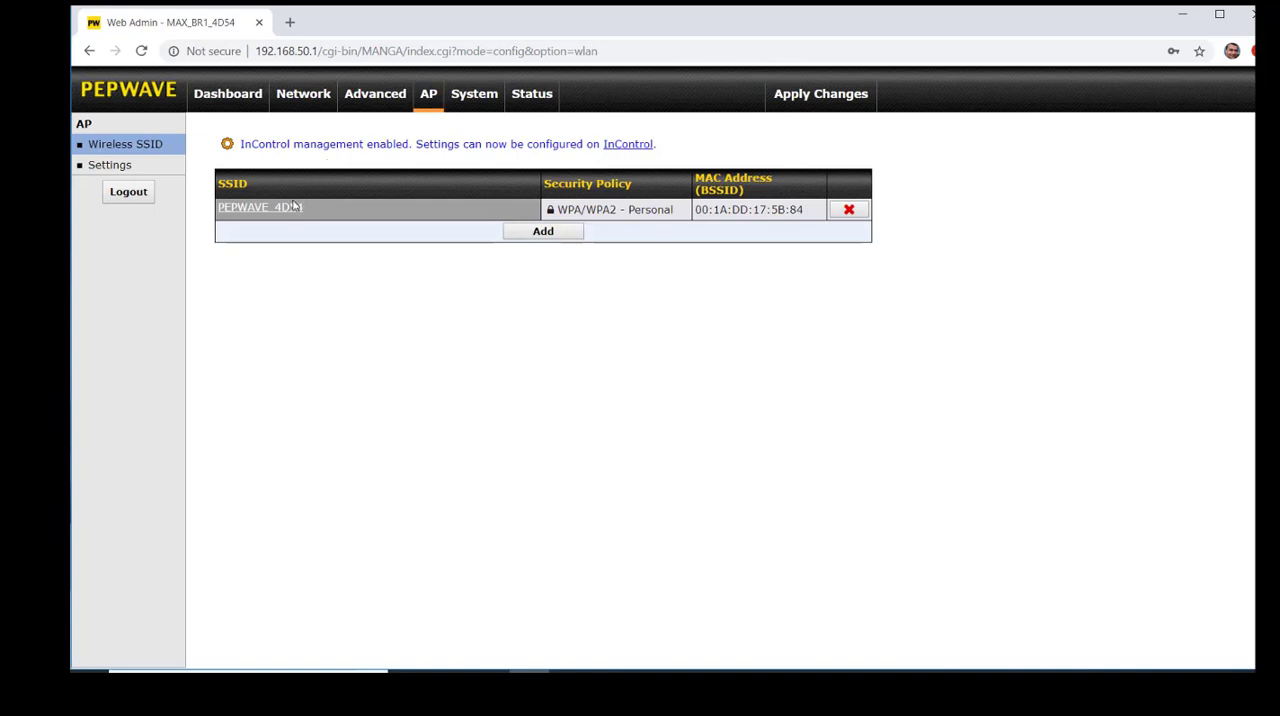
pyautogui.click(260, 207)
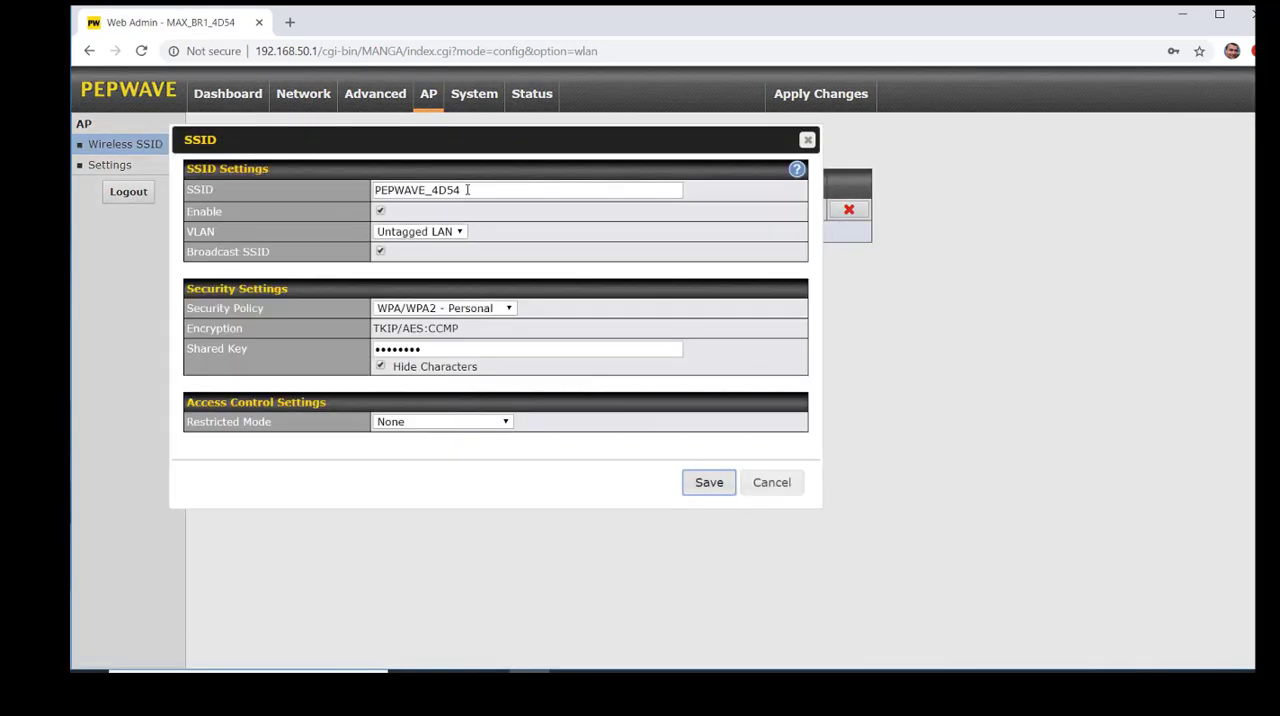
pyautogui.doubleClick(445, 190)
pyautogui.write('WIFI')
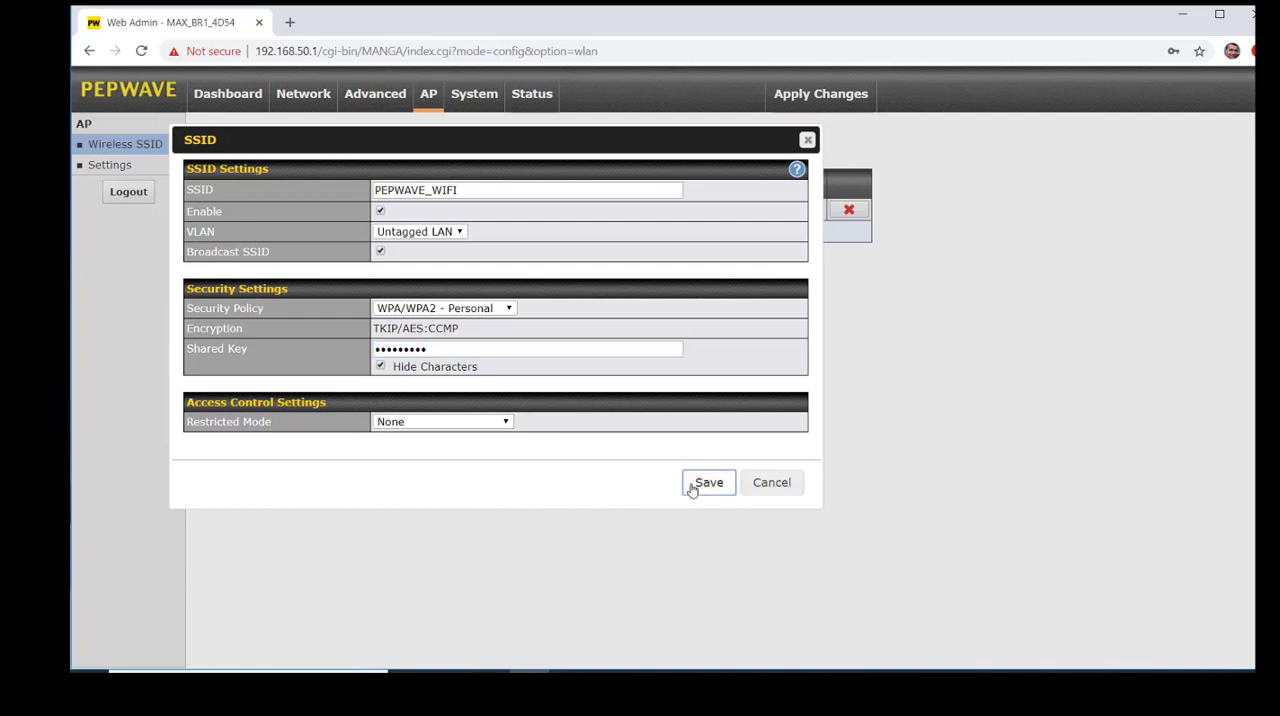
pyautogui.click(708, 482)
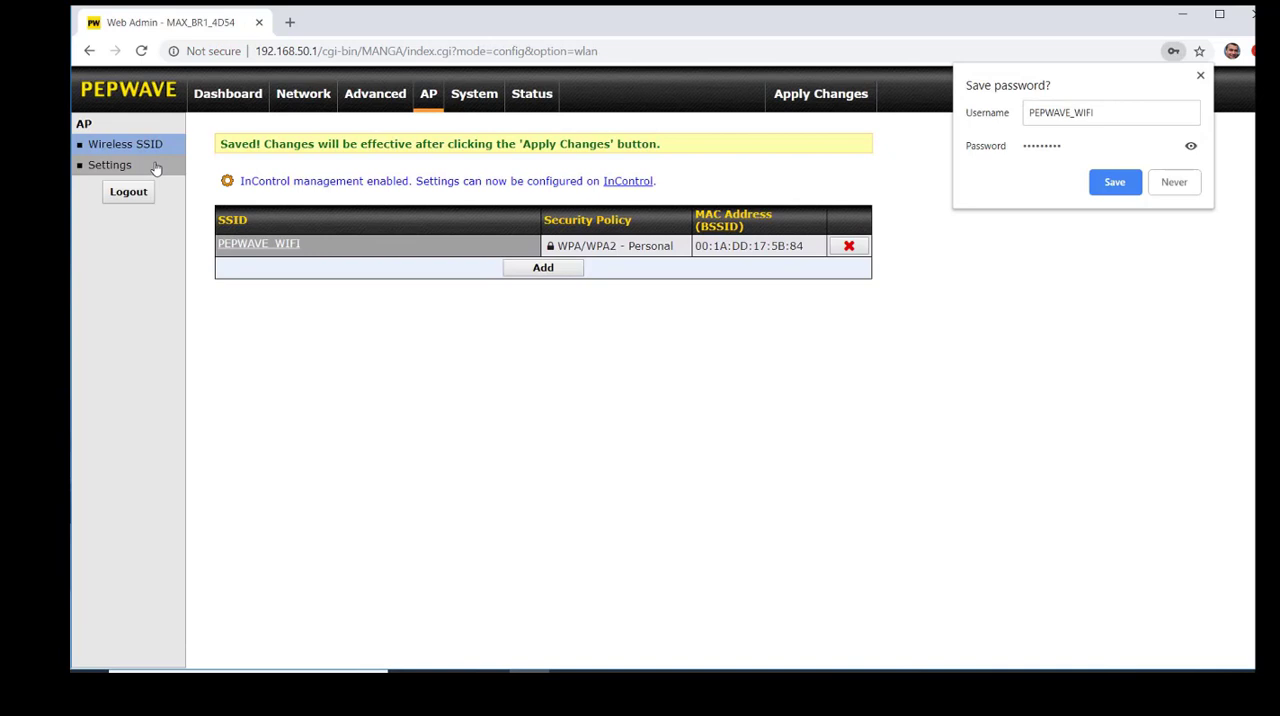
# Change the Wi-Fi operating country to United Kingdom, save and confirm the change.
pyautogui.click(109, 165)
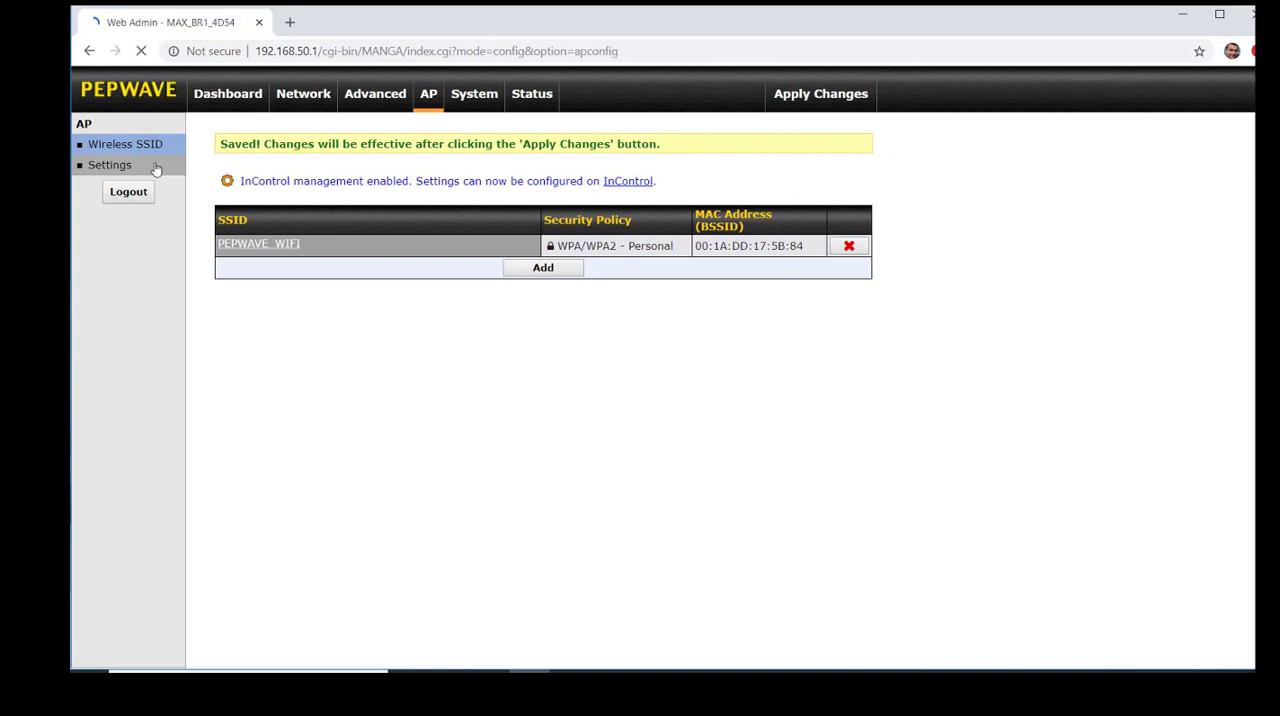
pyautogui.click(110, 165)
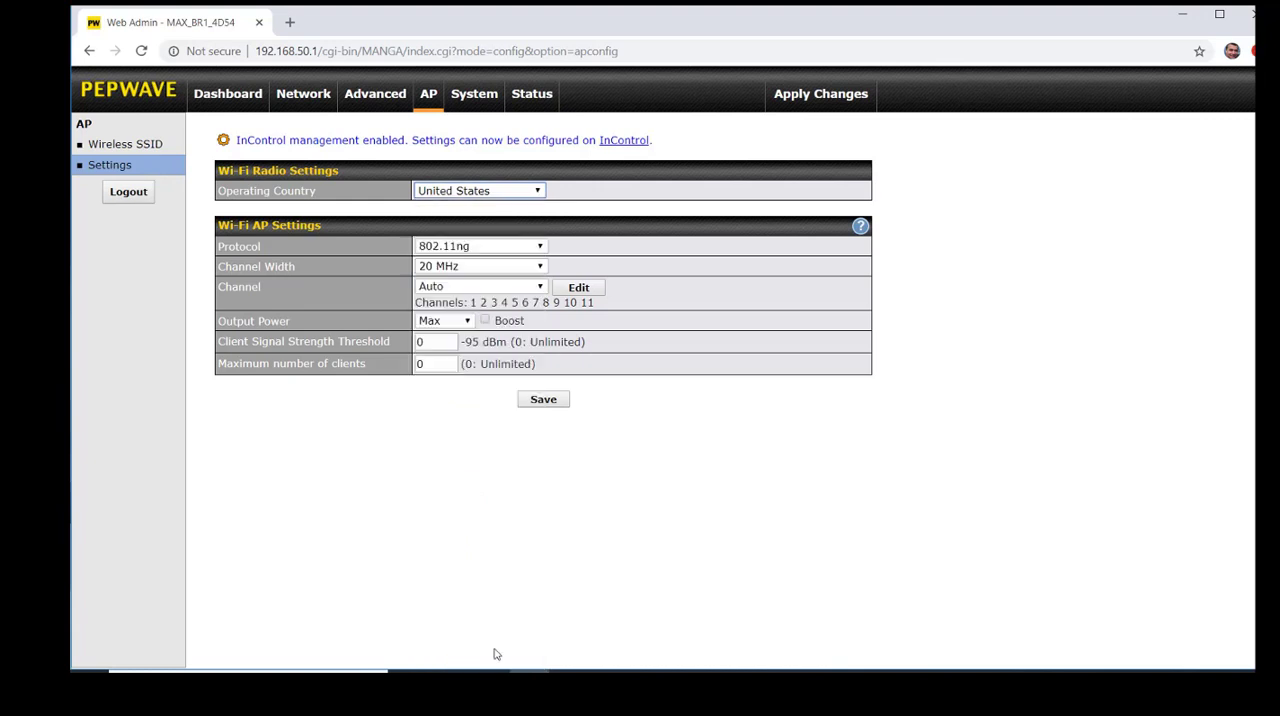
pyautogui.click(478, 190)
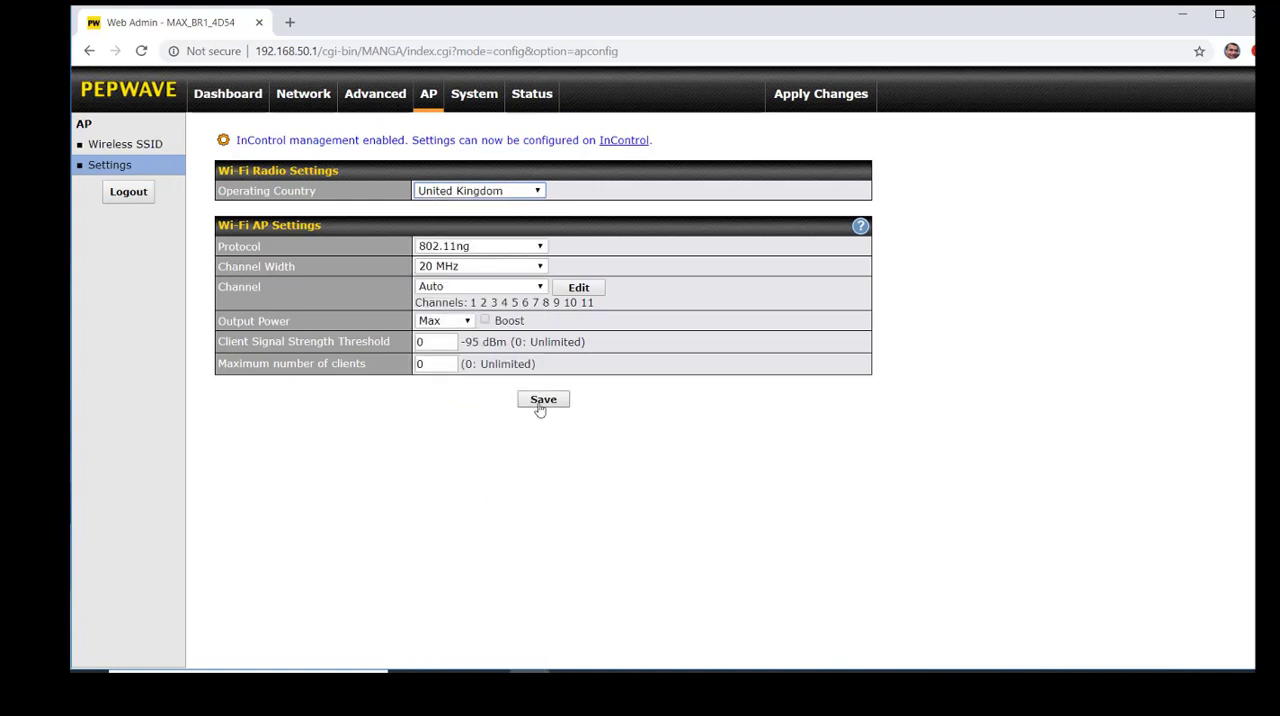
pyautogui.click(543, 399)
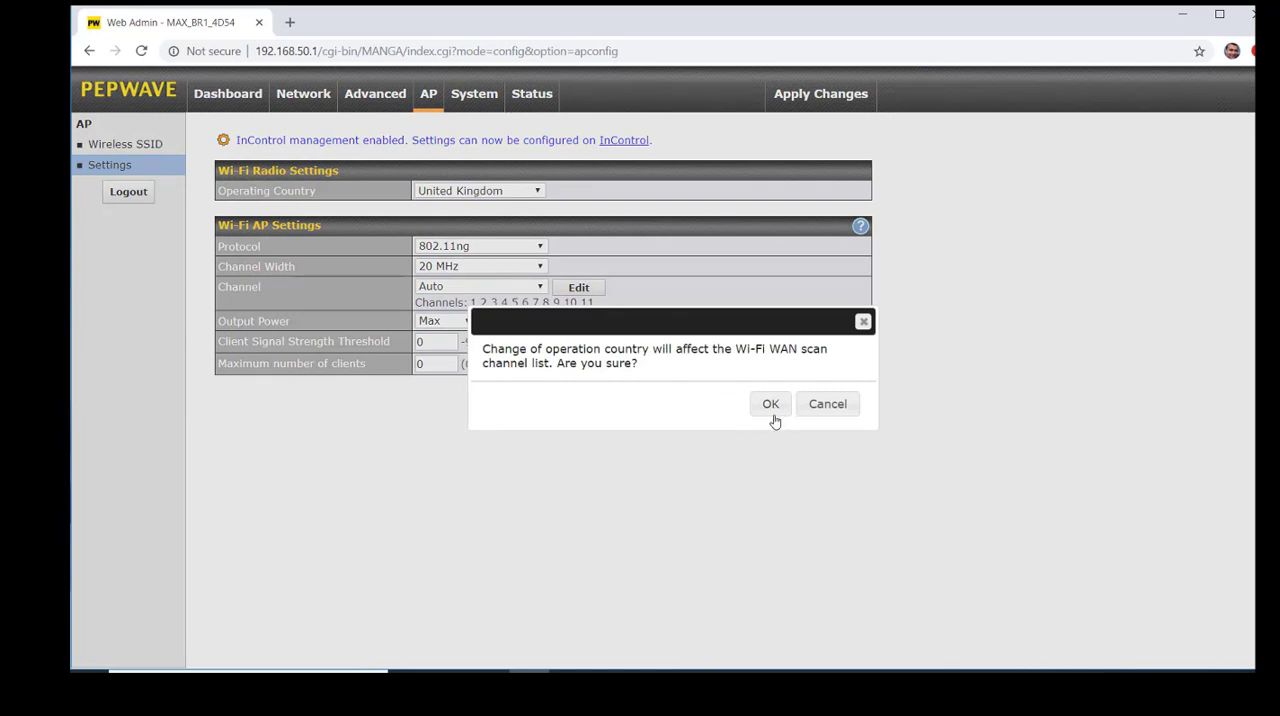
pyautogui.click(770, 403)
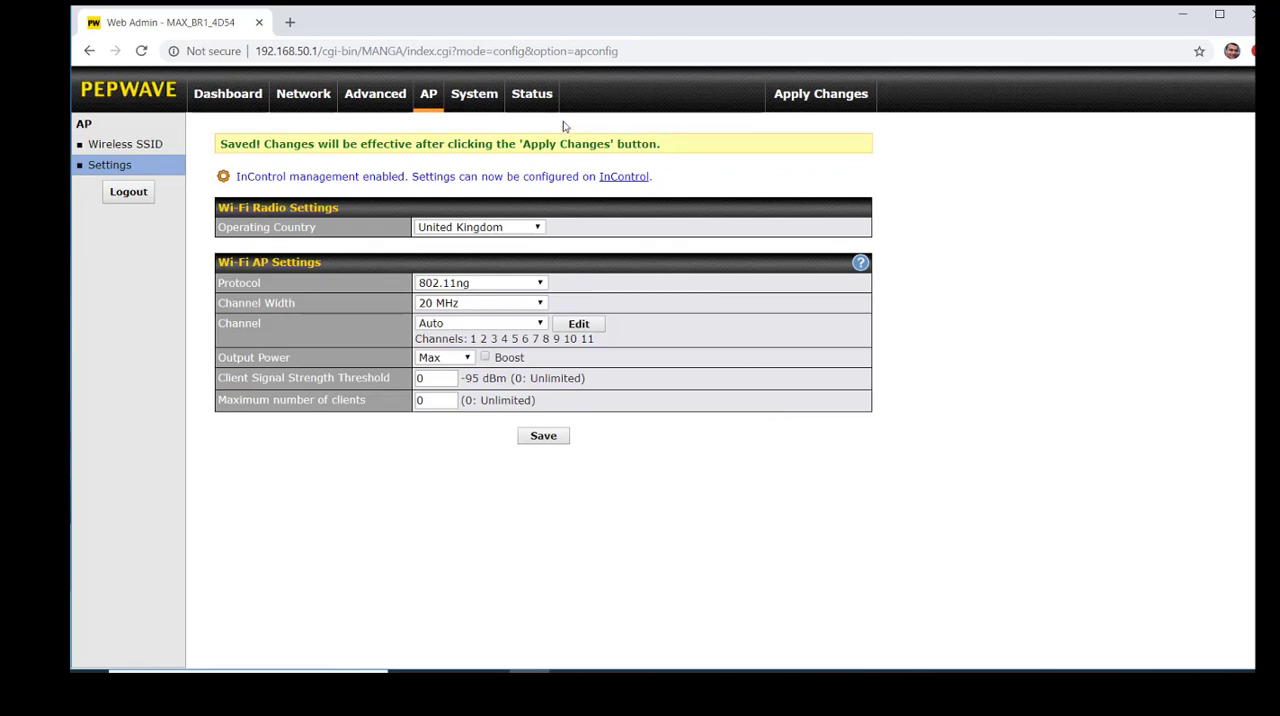
# In Admin Security keep HTTPS, LAN-only access and web admin port 7443.
pyautogui.click(474, 93)
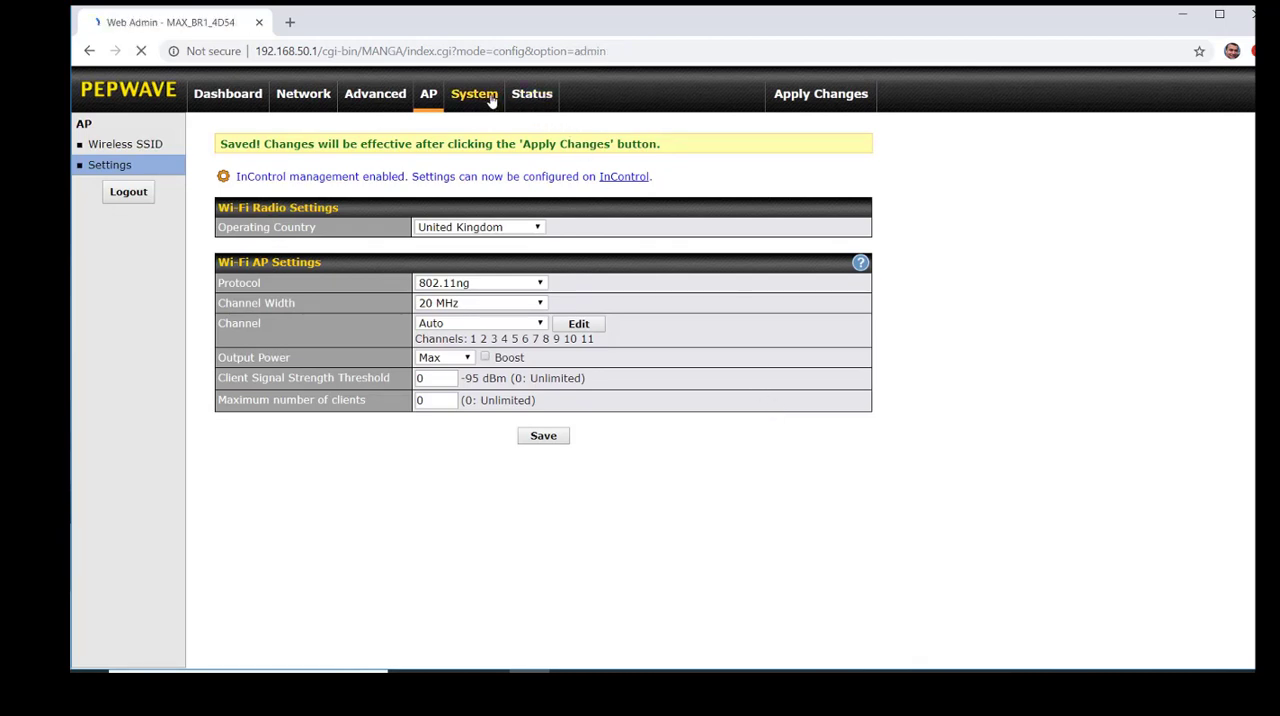
pyautogui.click(474, 93)
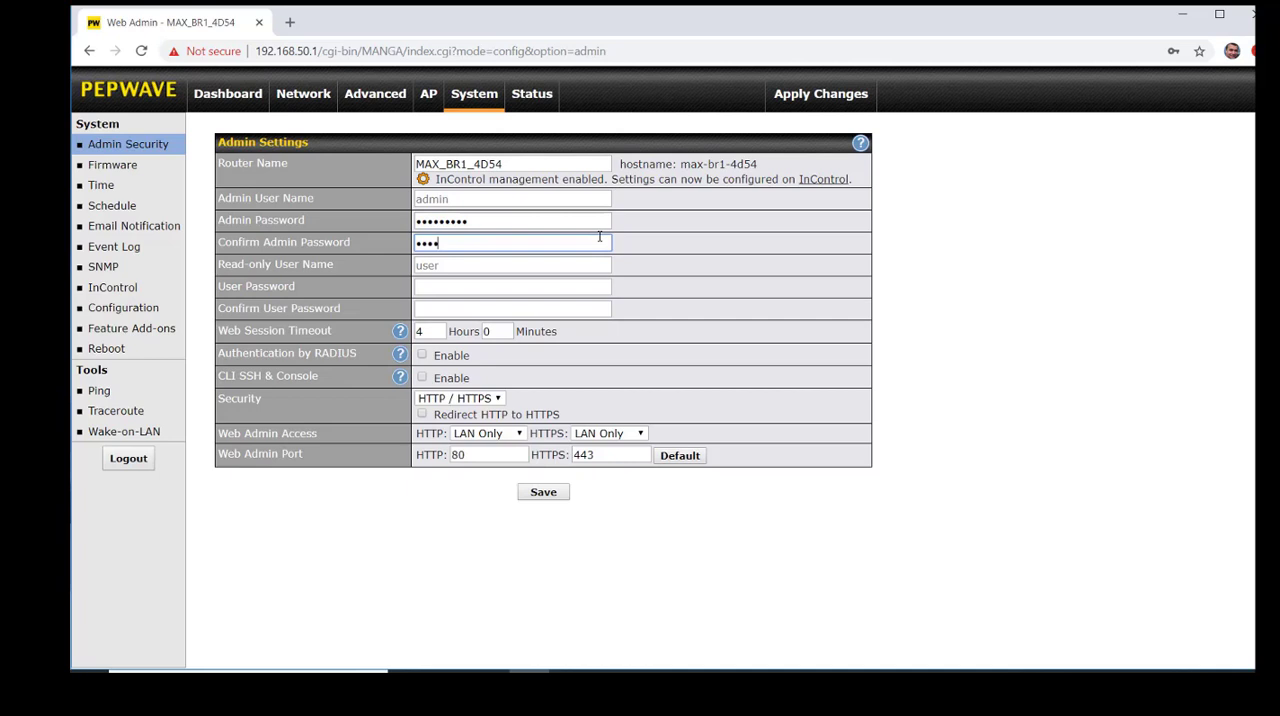
pyautogui.write('••••')
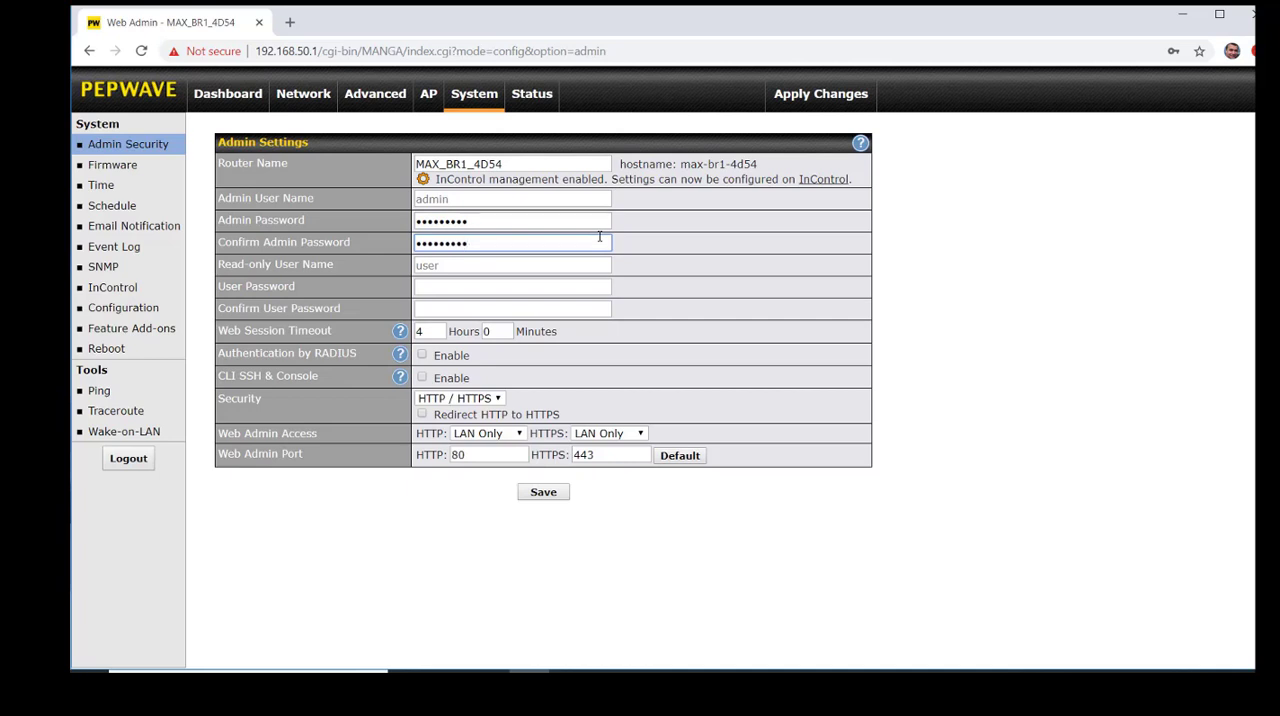
pyautogui.click(518, 433)
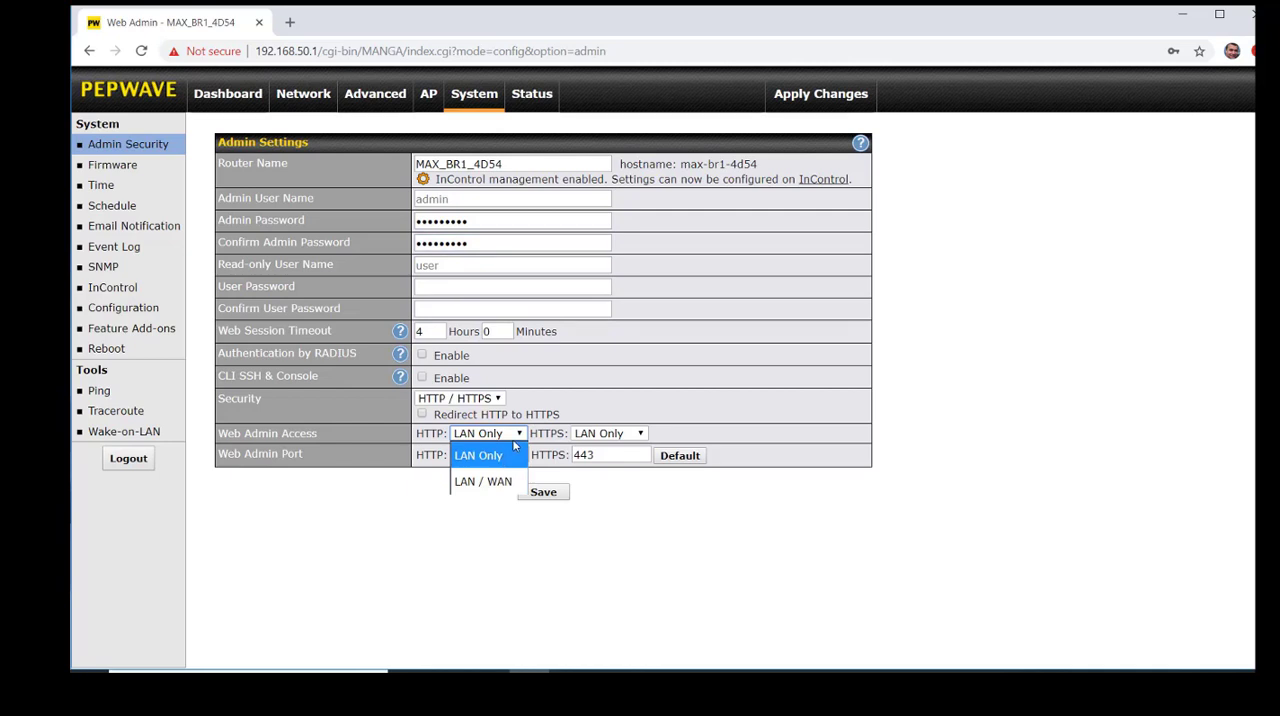
pyautogui.click(478, 455)
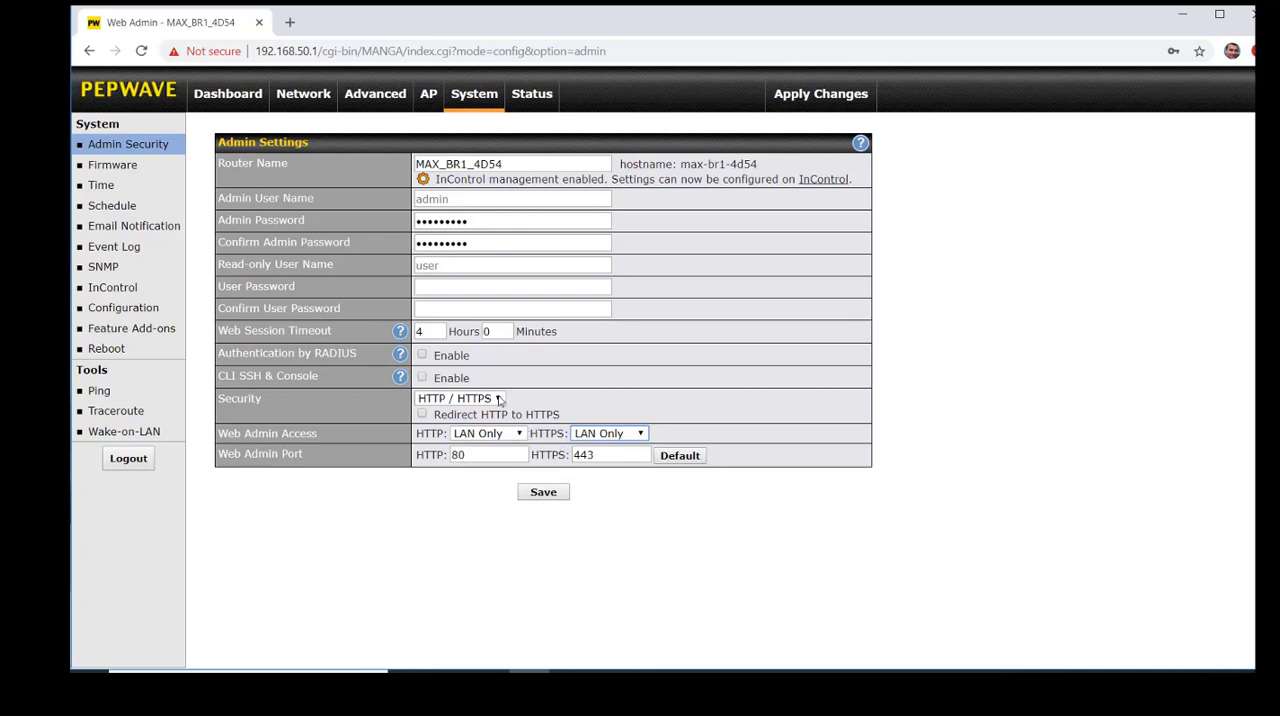
pyautogui.click(458, 398)
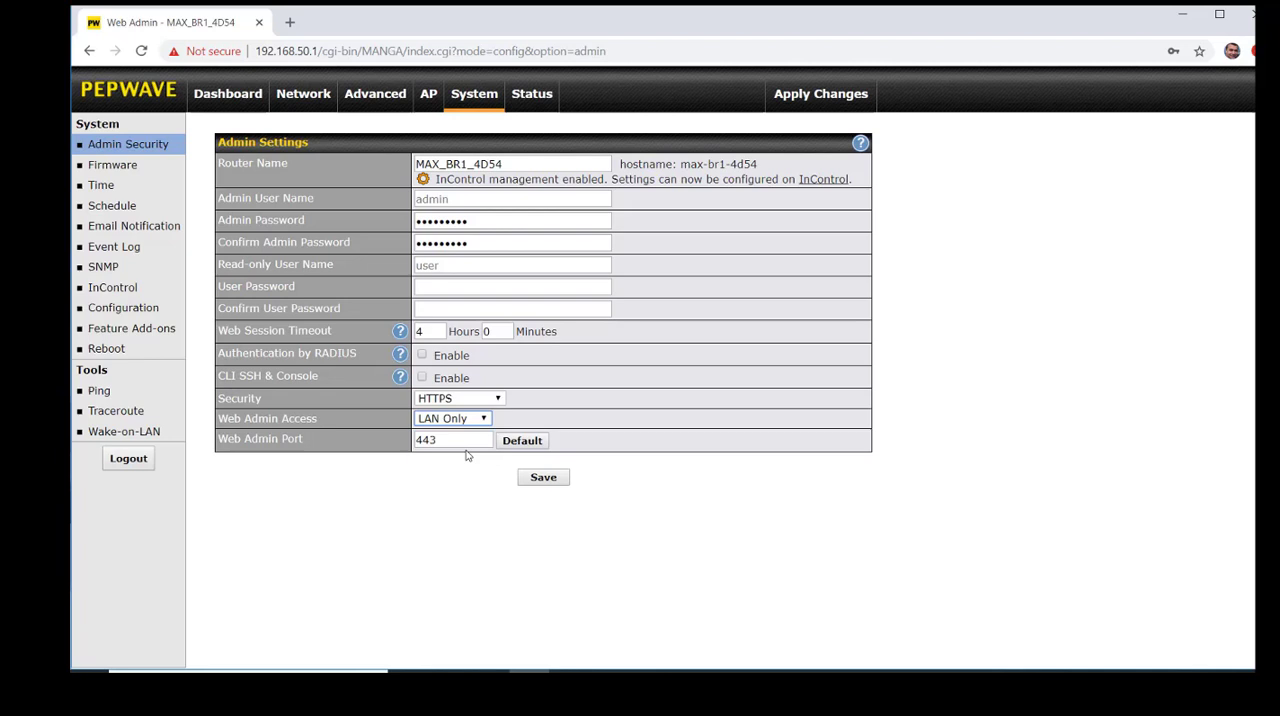
pyautogui.click(452, 440)
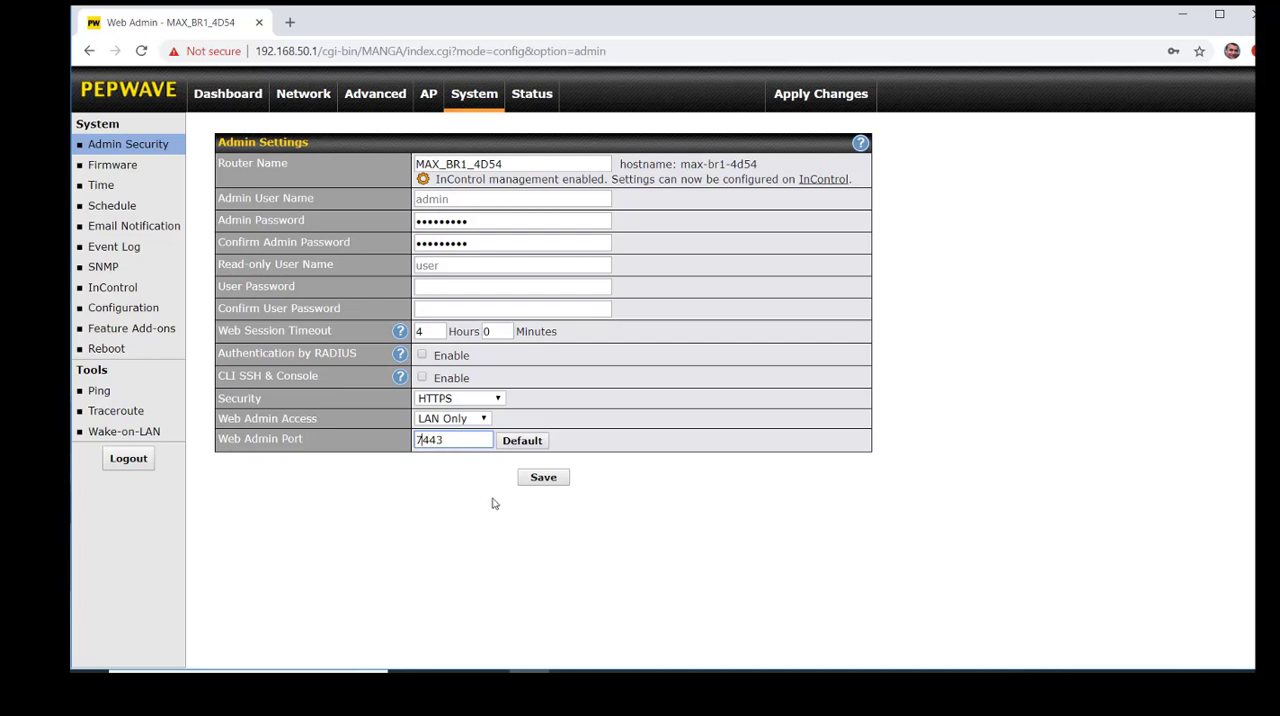
pyautogui.moveTo(491, 507)
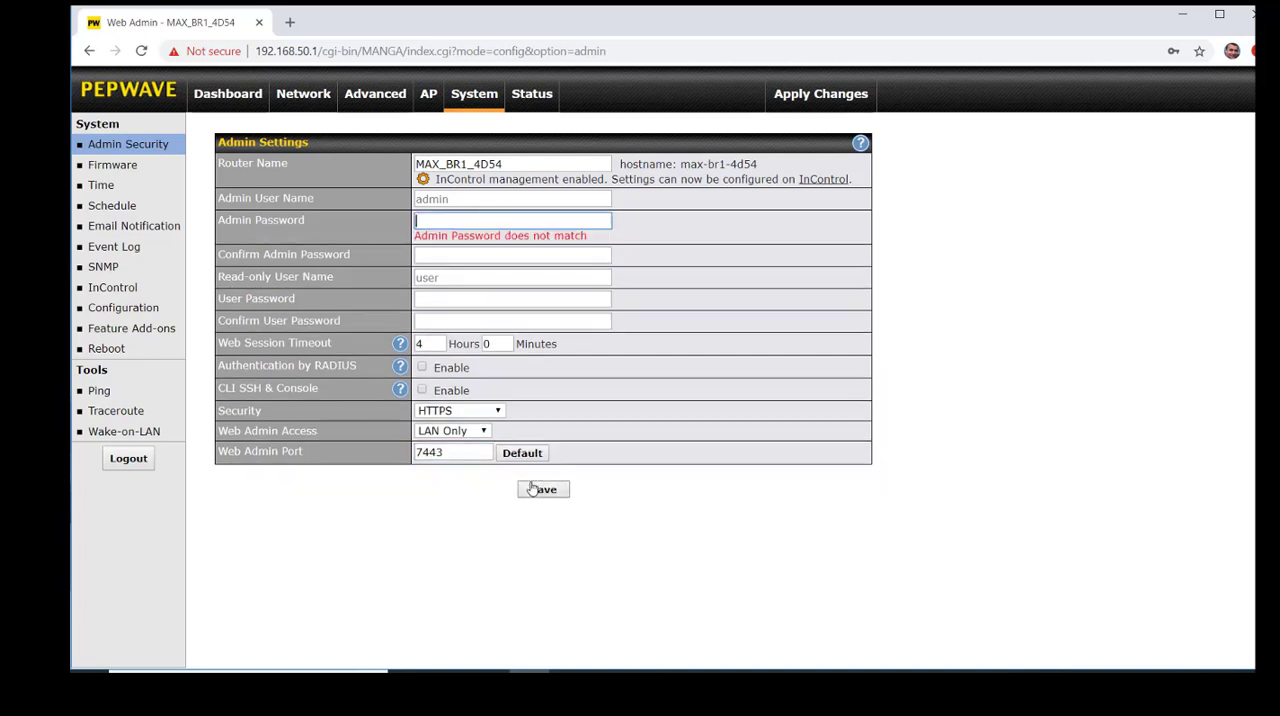
# Re-enter matching admin and confirmation passwords and save the admin settings.
pyautogui.click(512, 220)
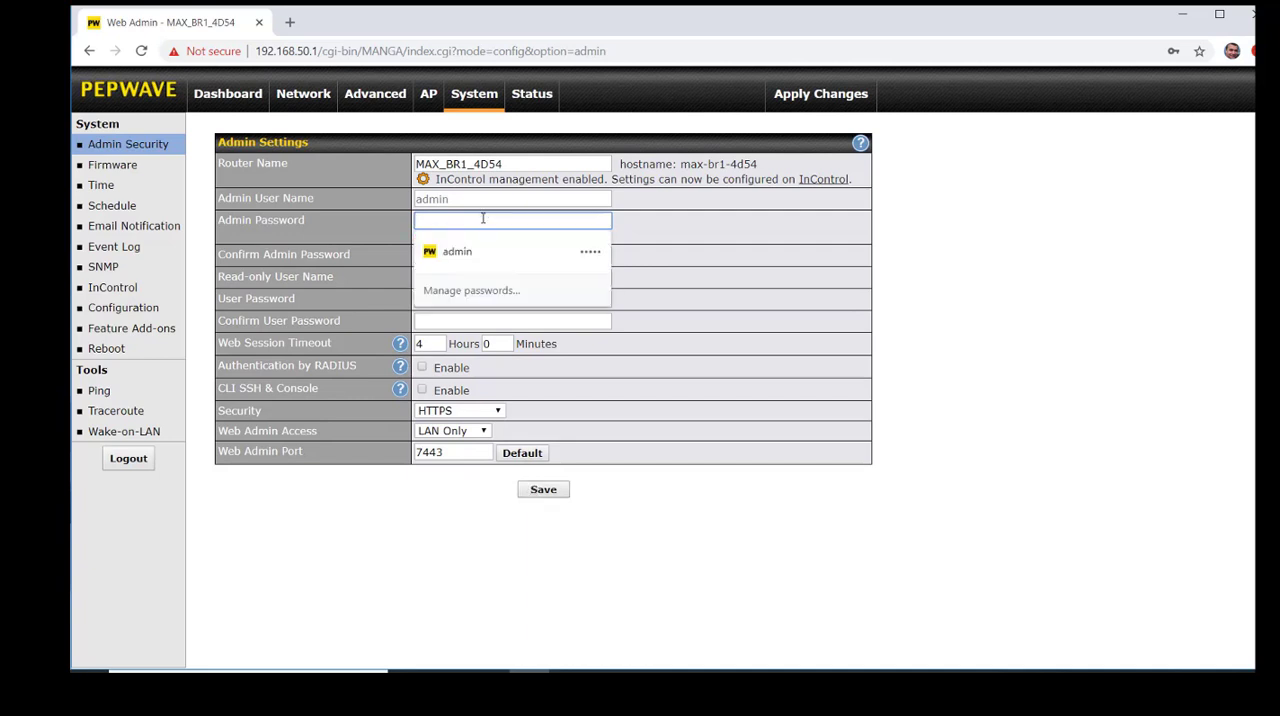
pyautogui.write('••')
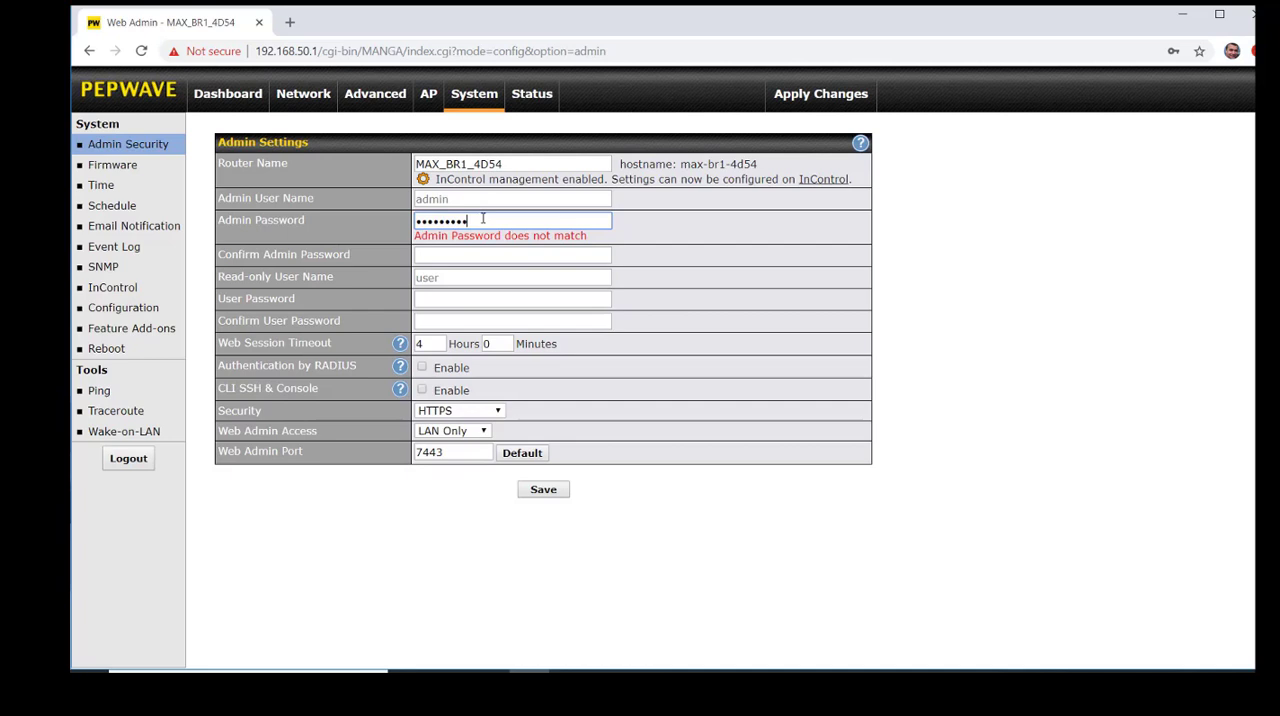
pyautogui.click(511, 254)
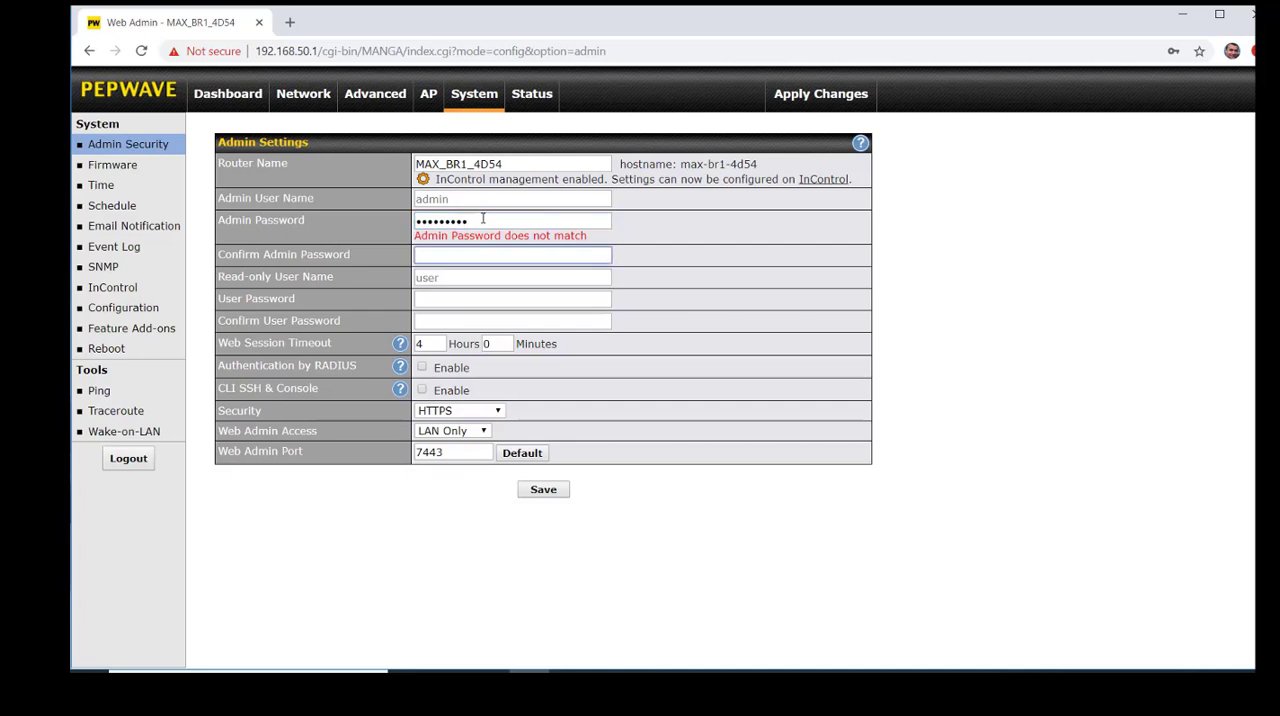
pyautogui.write('••••')
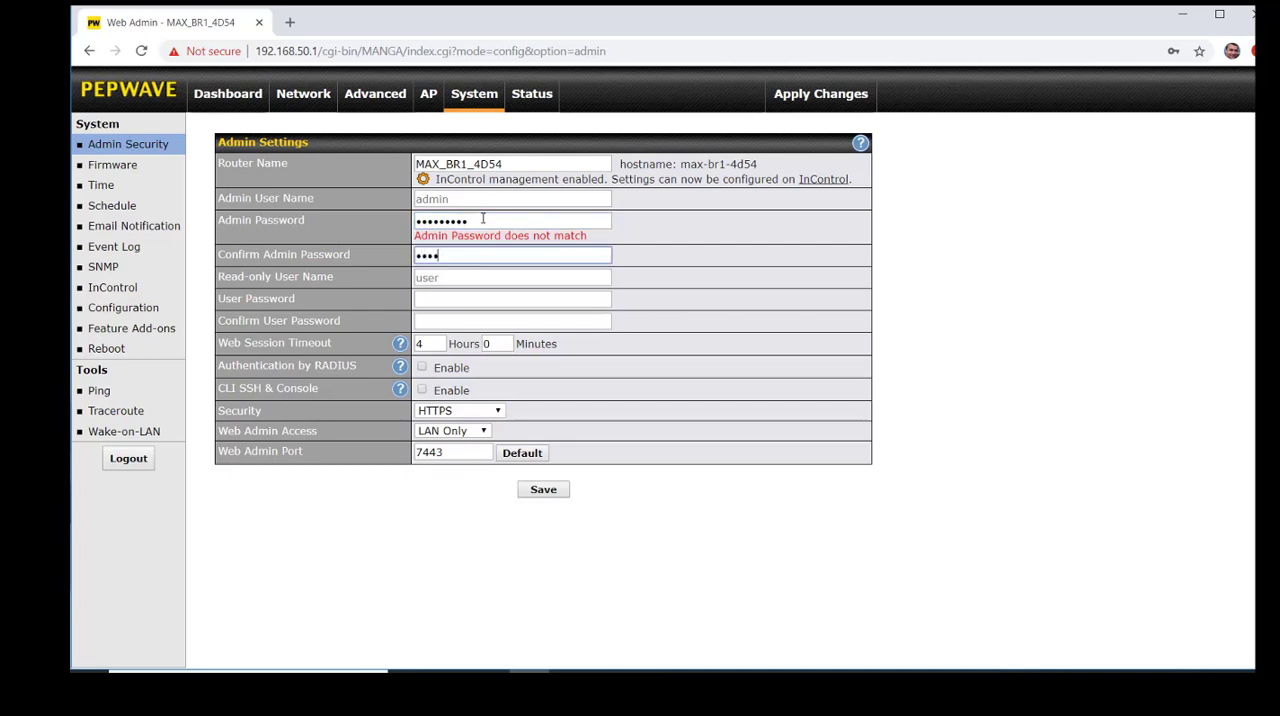
pyautogui.write('•••••')
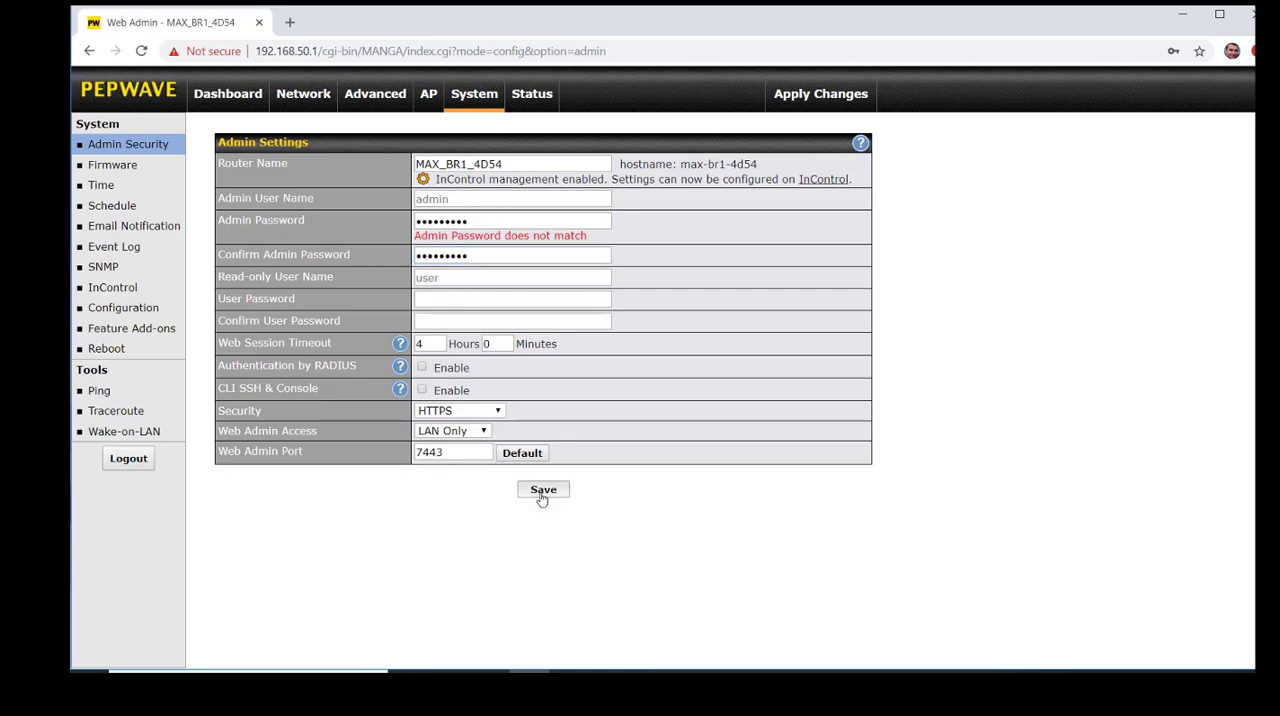
pyautogui.click(543, 489)
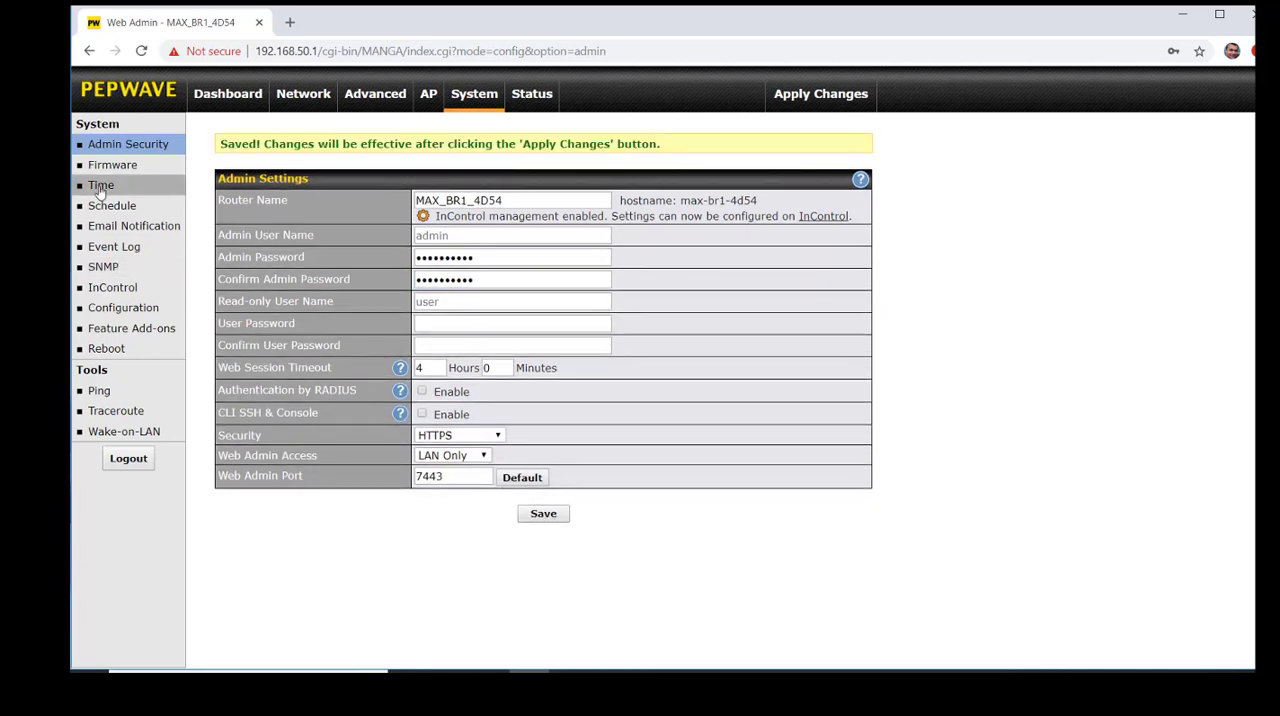
pyautogui.click(100, 185)
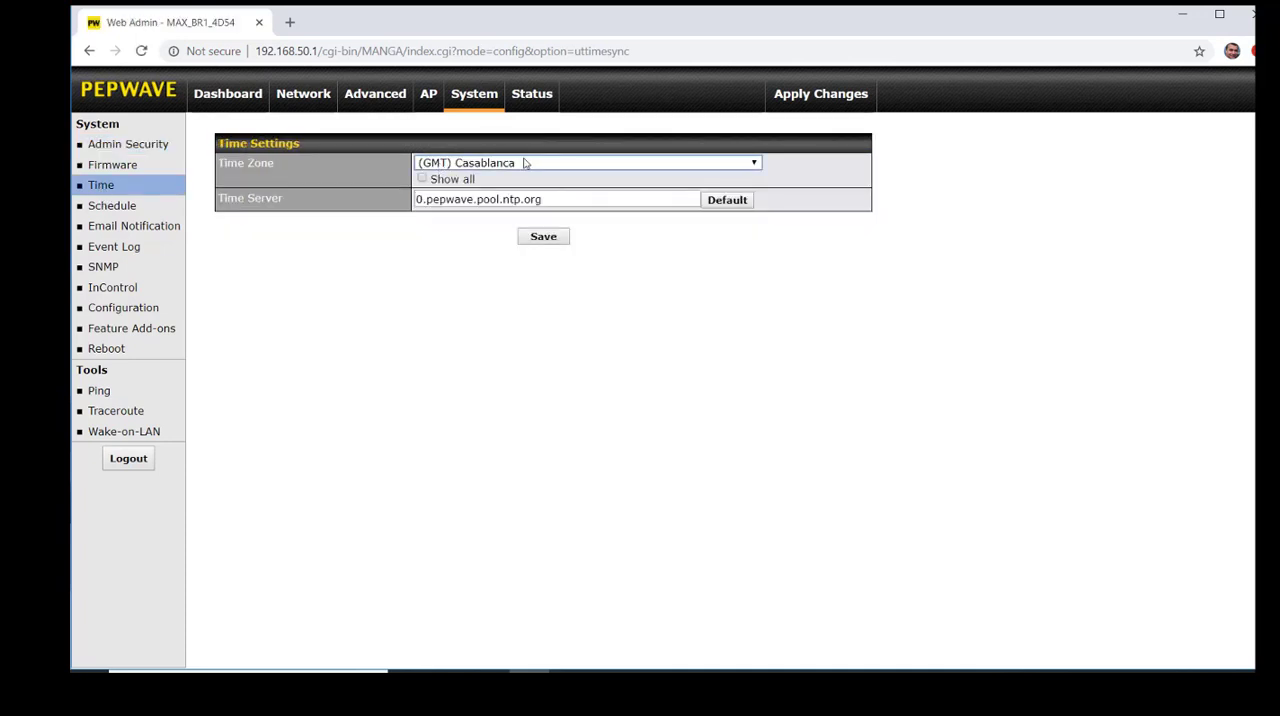
# Set the time zone to (GMT) Greenwich Mean Time and save.
pyautogui.click(585, 162)
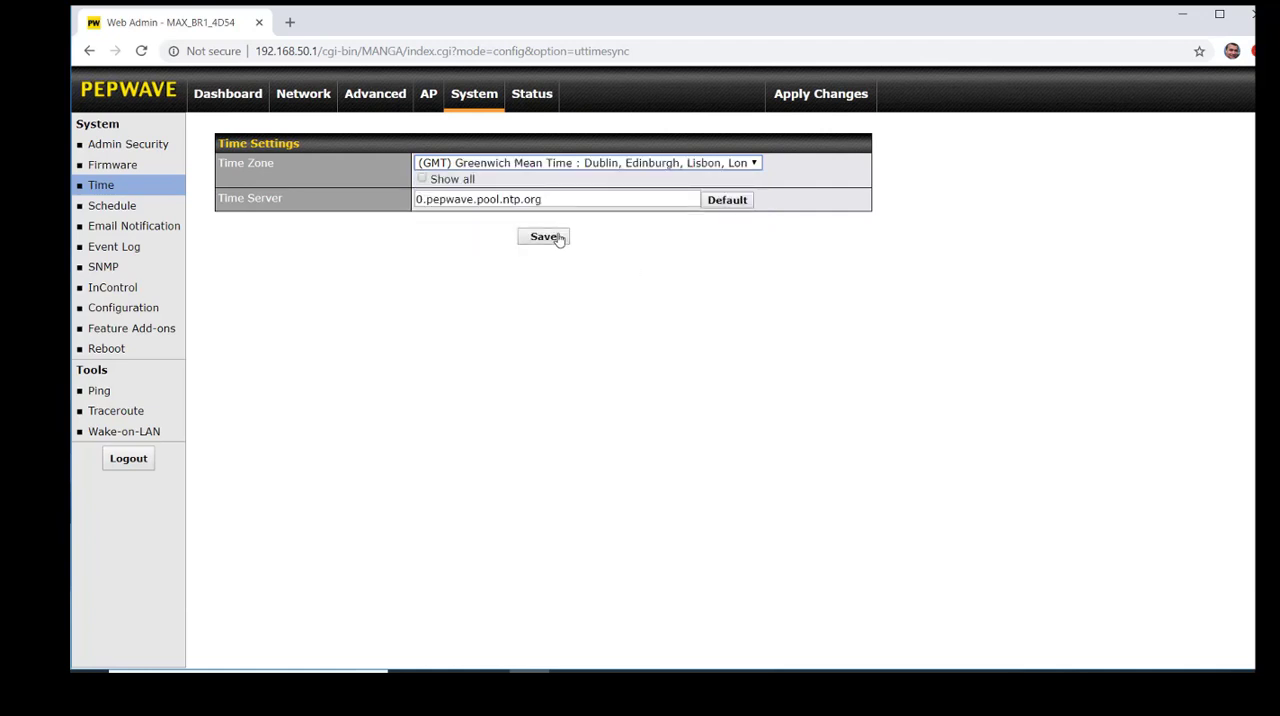
pyautogui.click(543, 236)
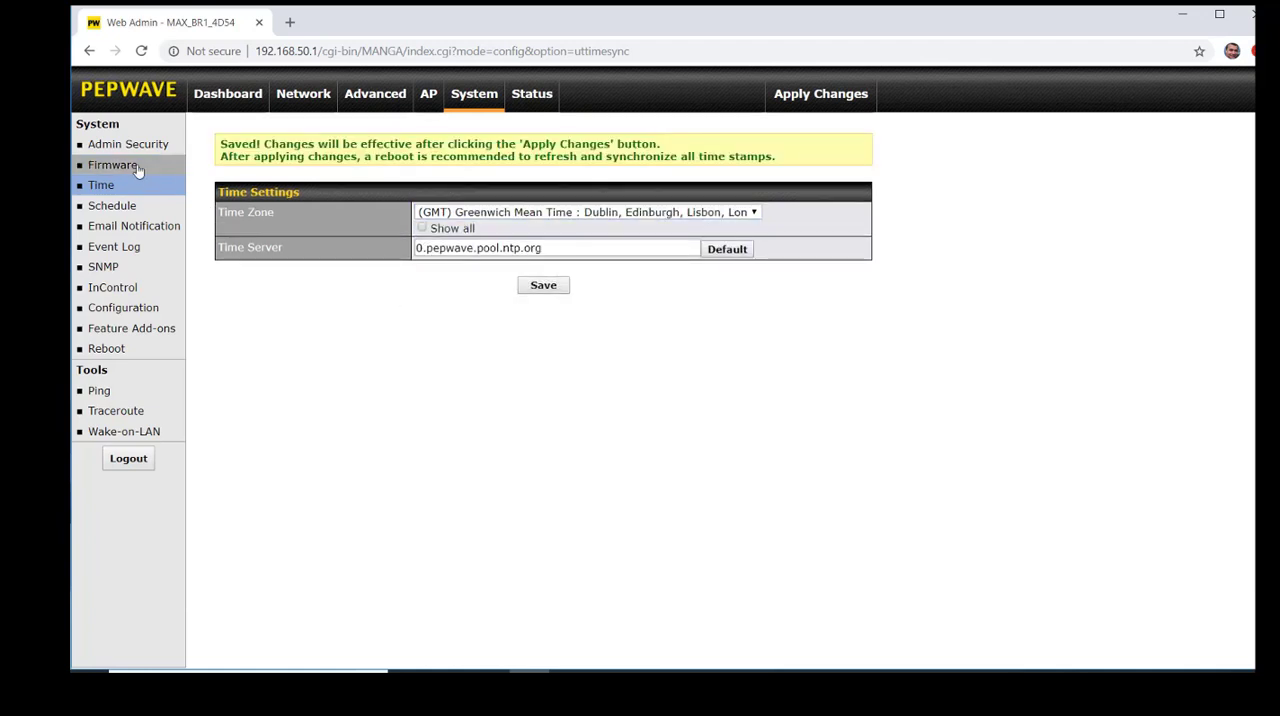
# Check for newer firmware on the Firmware page showing version 7.1.1.
pyautogui.click(113, 165)
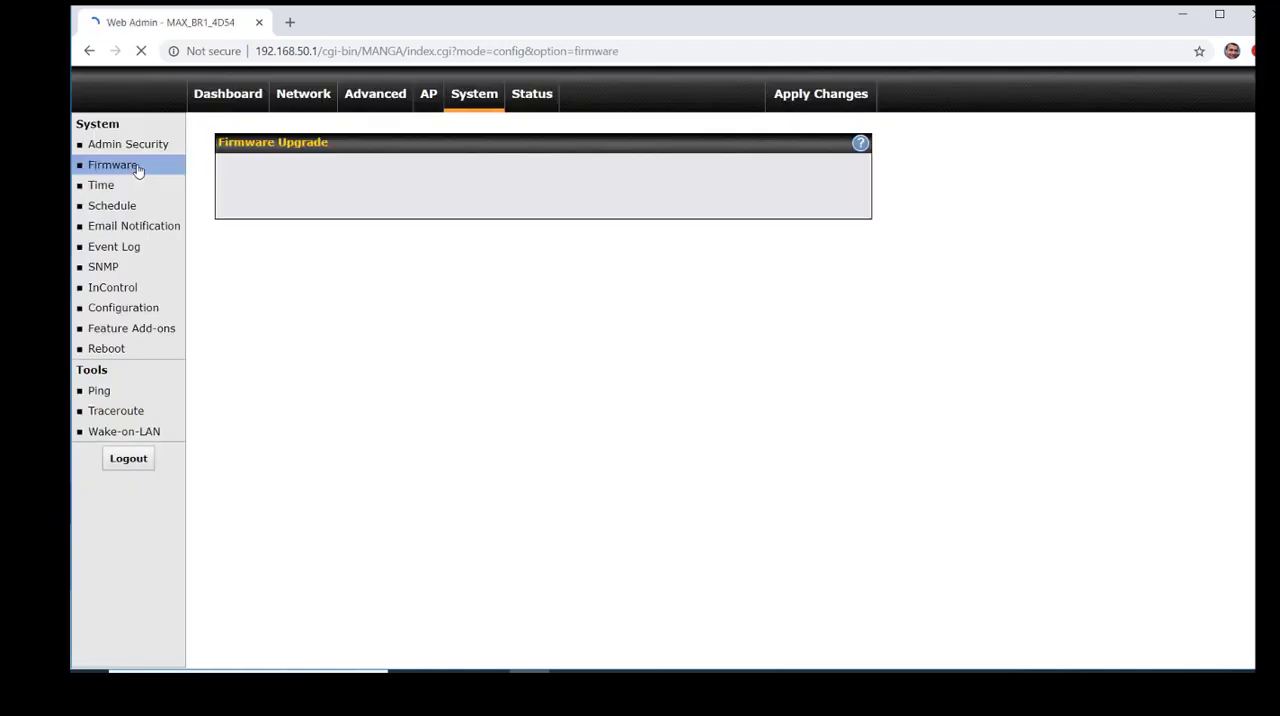
pyautogui.click(112, 165)
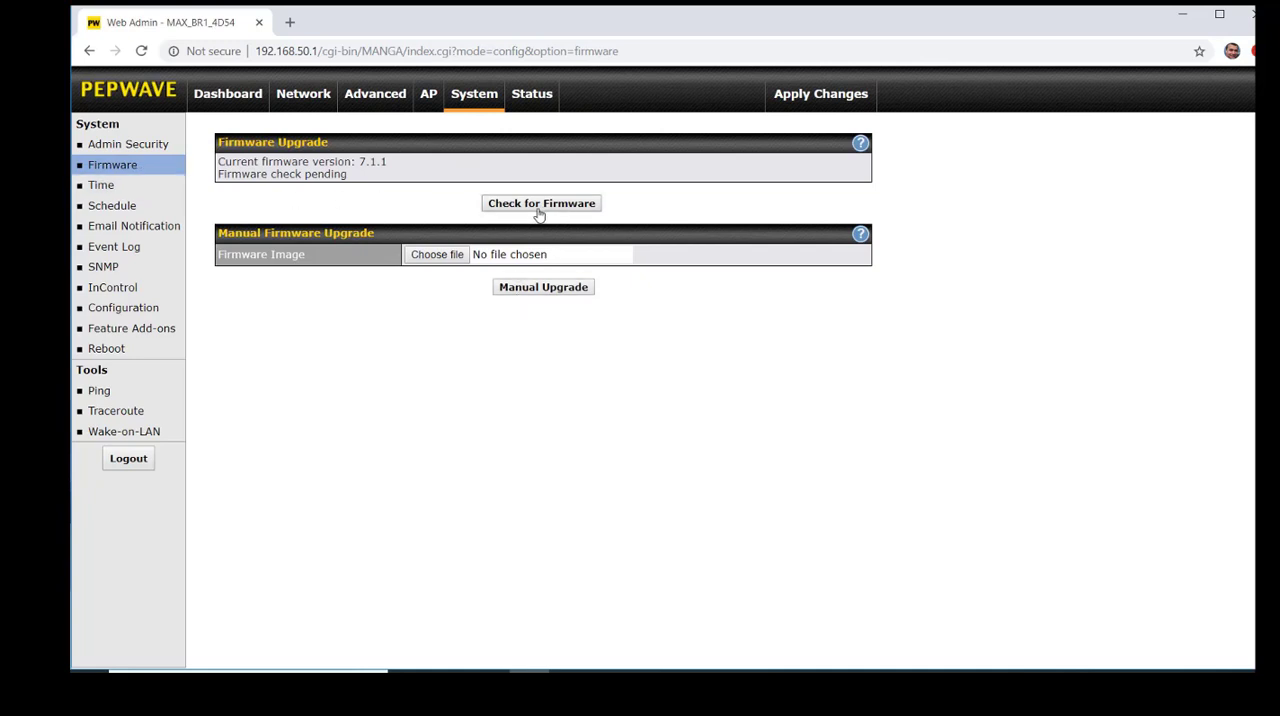
pyautogui.moveTo(123, 307)
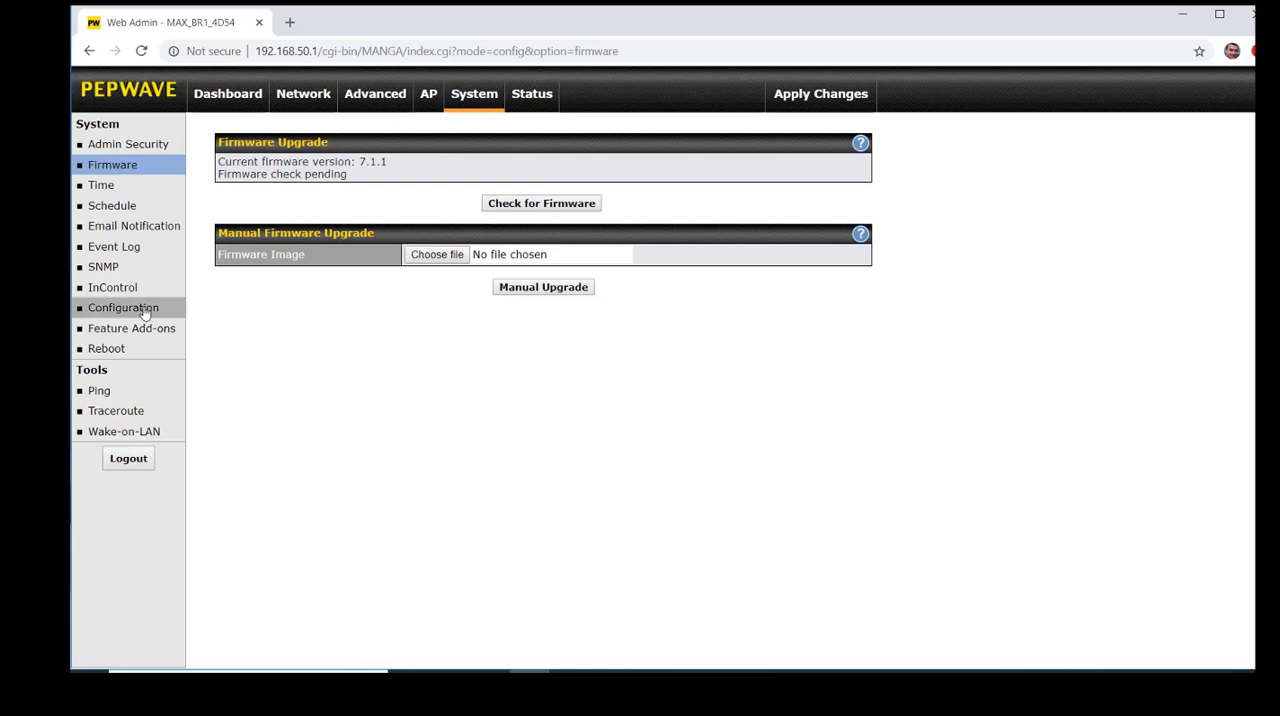
pyautogui.moveTo(154, 291)
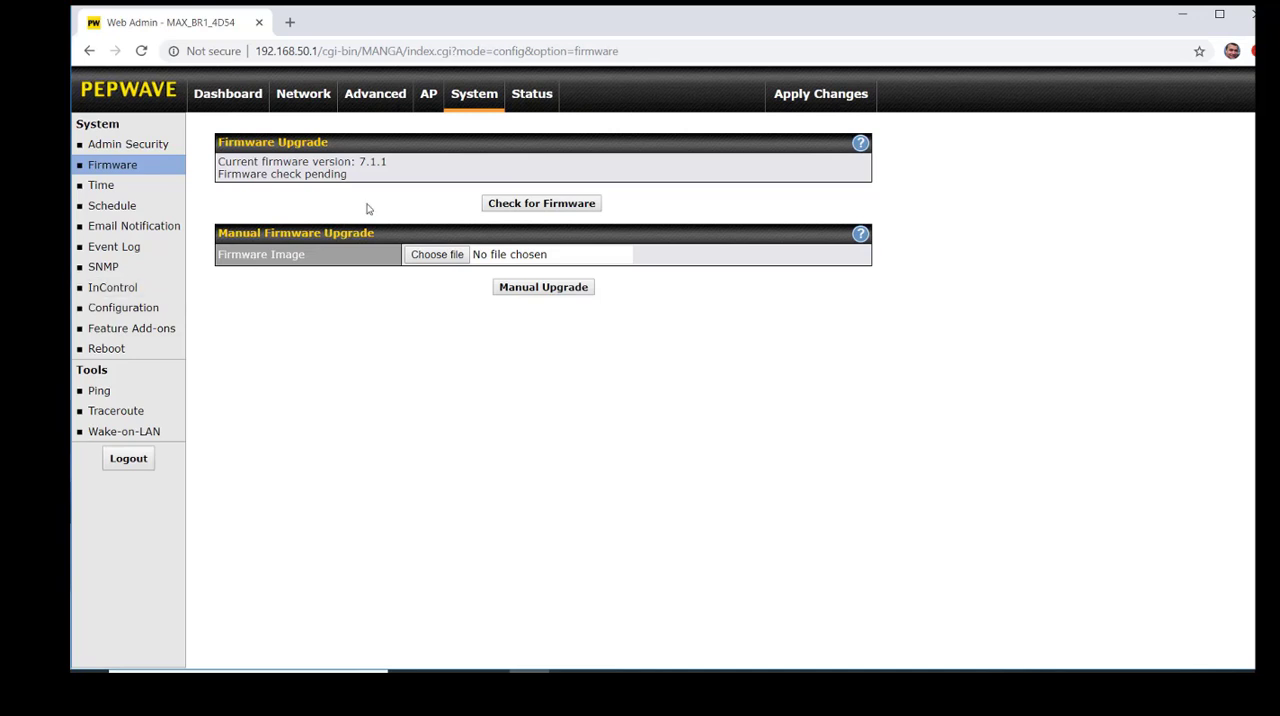
pyautogui.moveTo(770, 89)
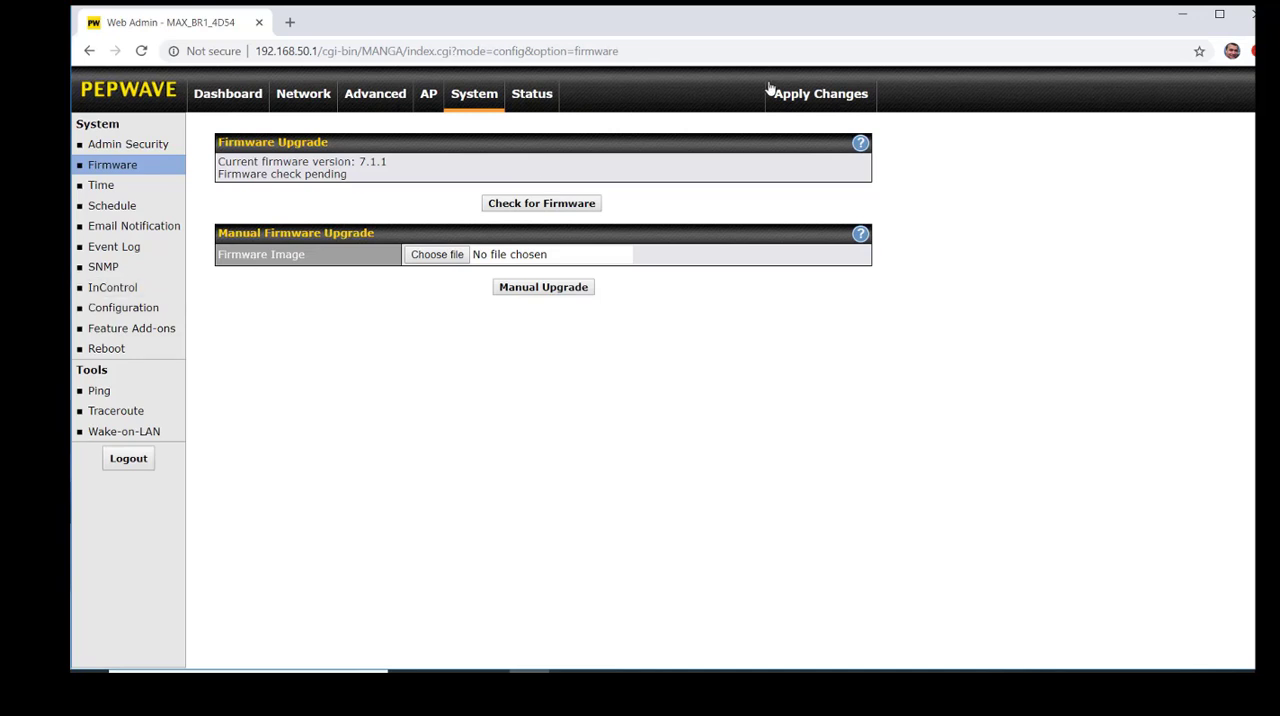
# Apply all pending changes to the router and confirm.
pyautogui.click(819, 93)
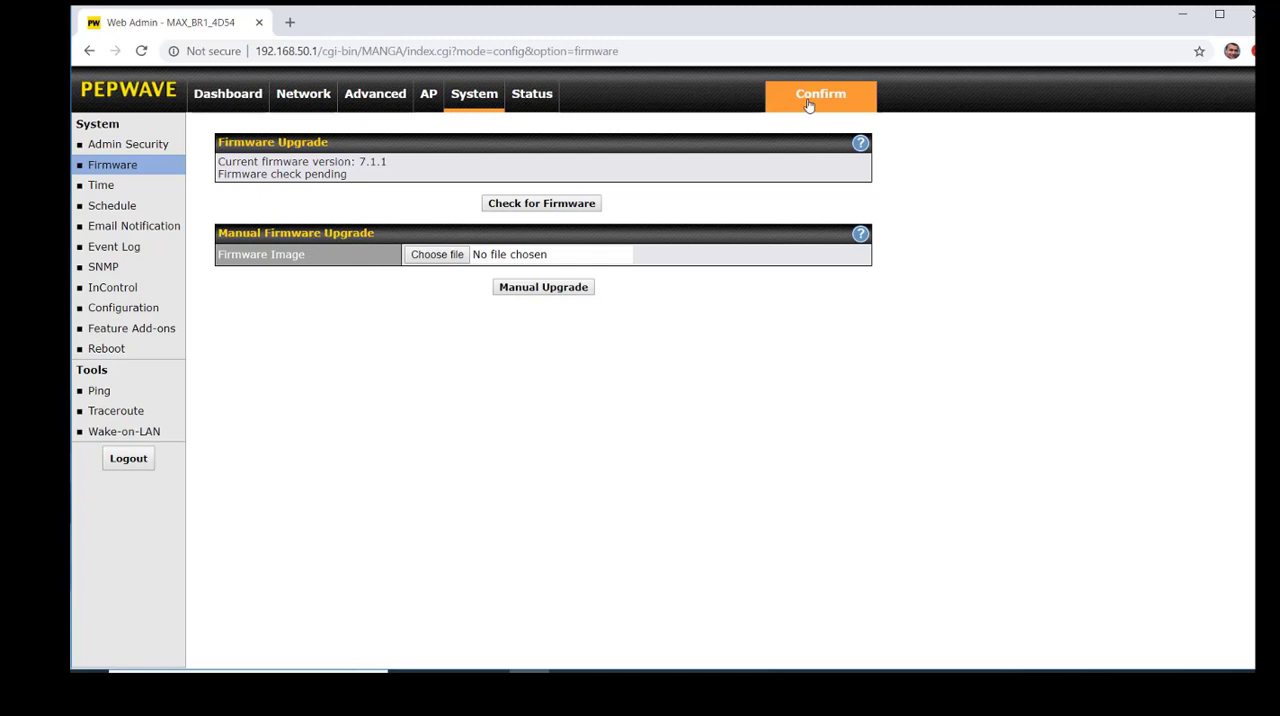
pyautogui.click(820, 94)
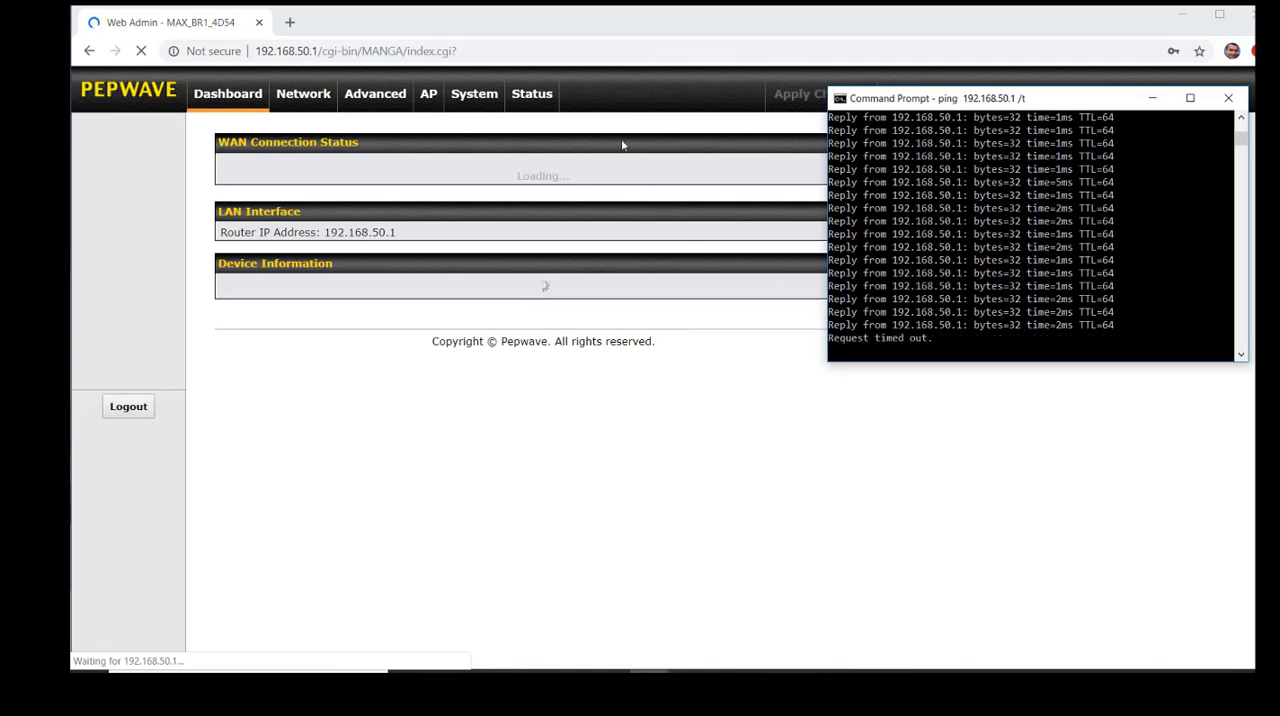
# Stop the continuous ping to 192.168.50.1, leaving its packet-loss statistics shown.
pyautogui.click(289, 22)
pyautogui.write('ping')
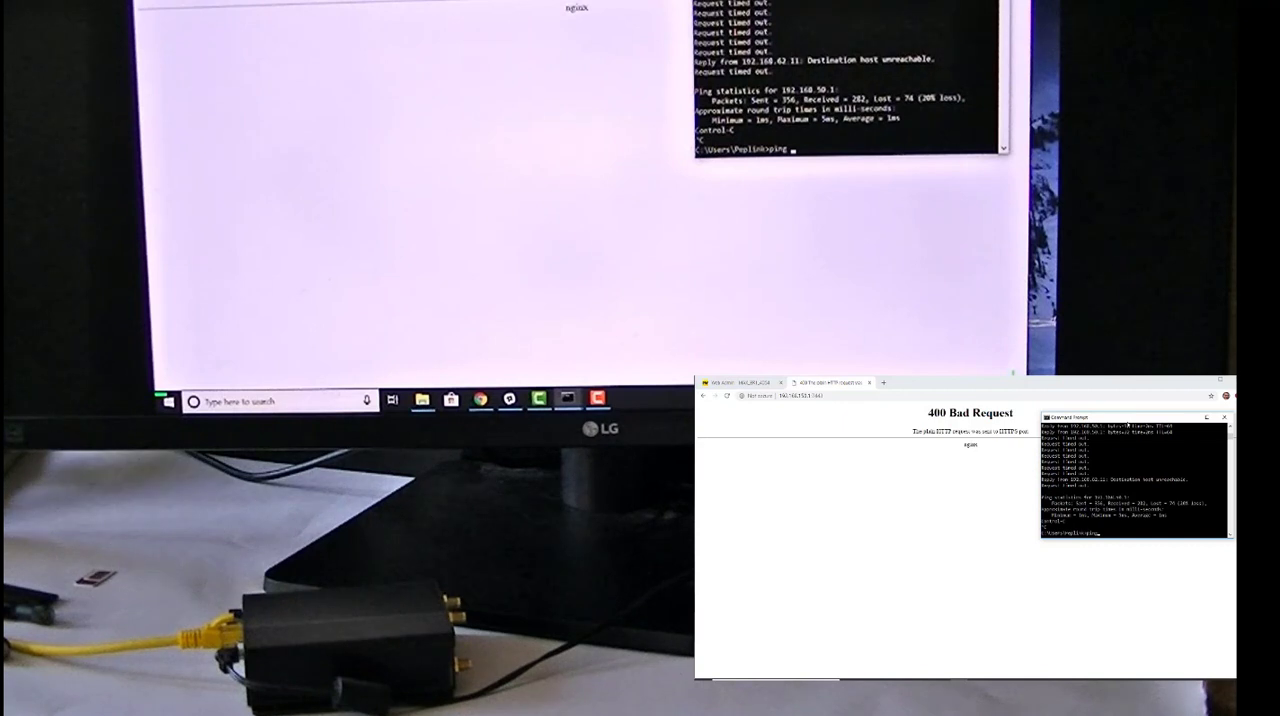
pyautogui.write('192.168')
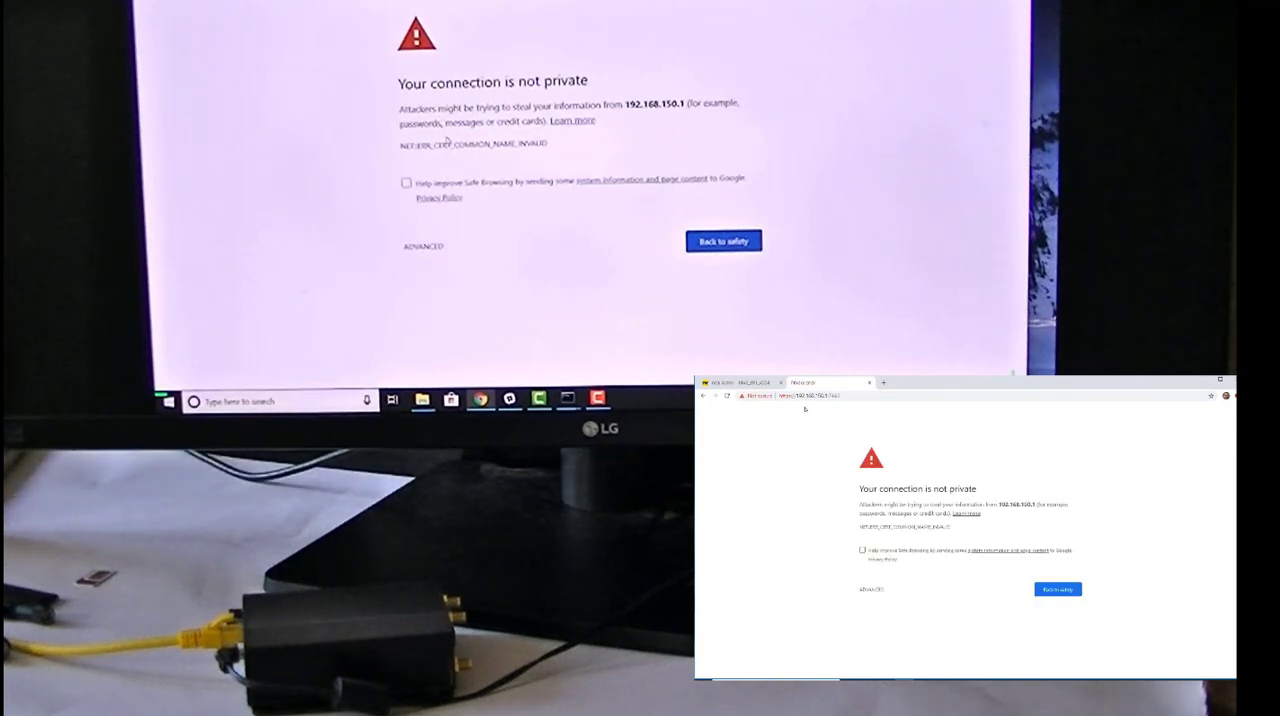
# Bypass the certificate warning and log in as admin at 192.168.150.1, retrying after one rejected password.
pyautogui.click(421, 245)
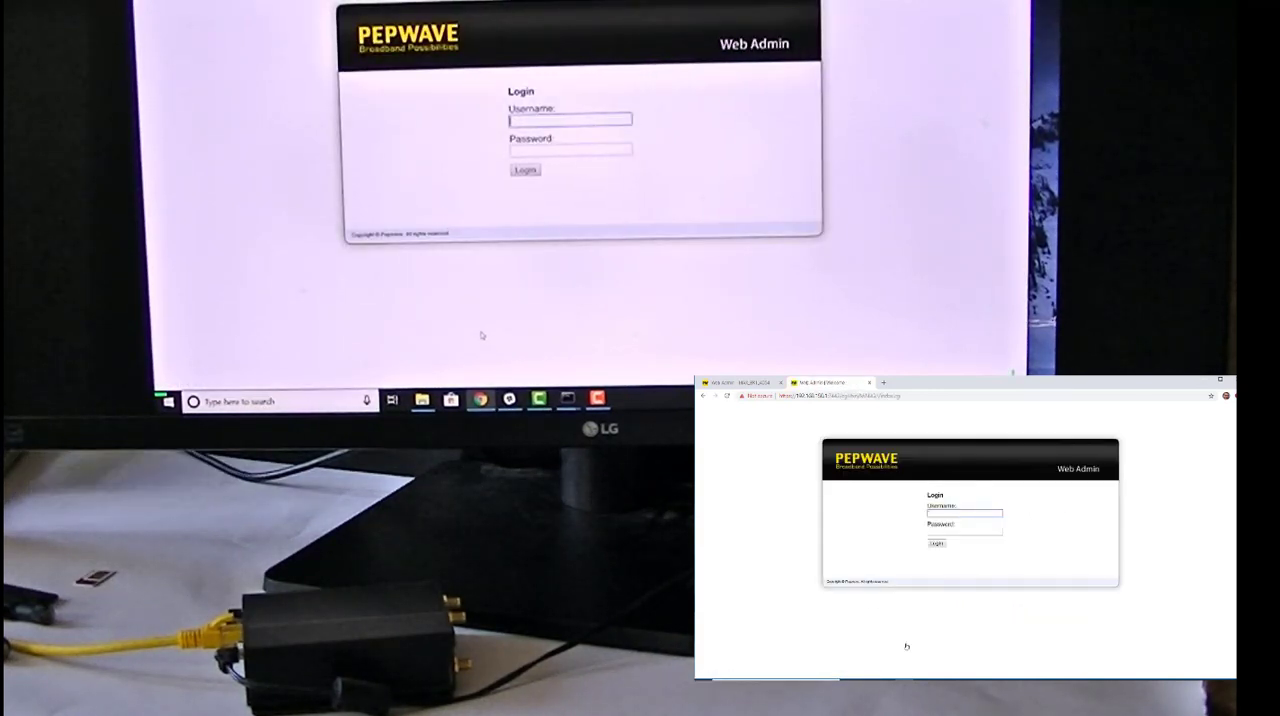
pyautogui.write('admin')
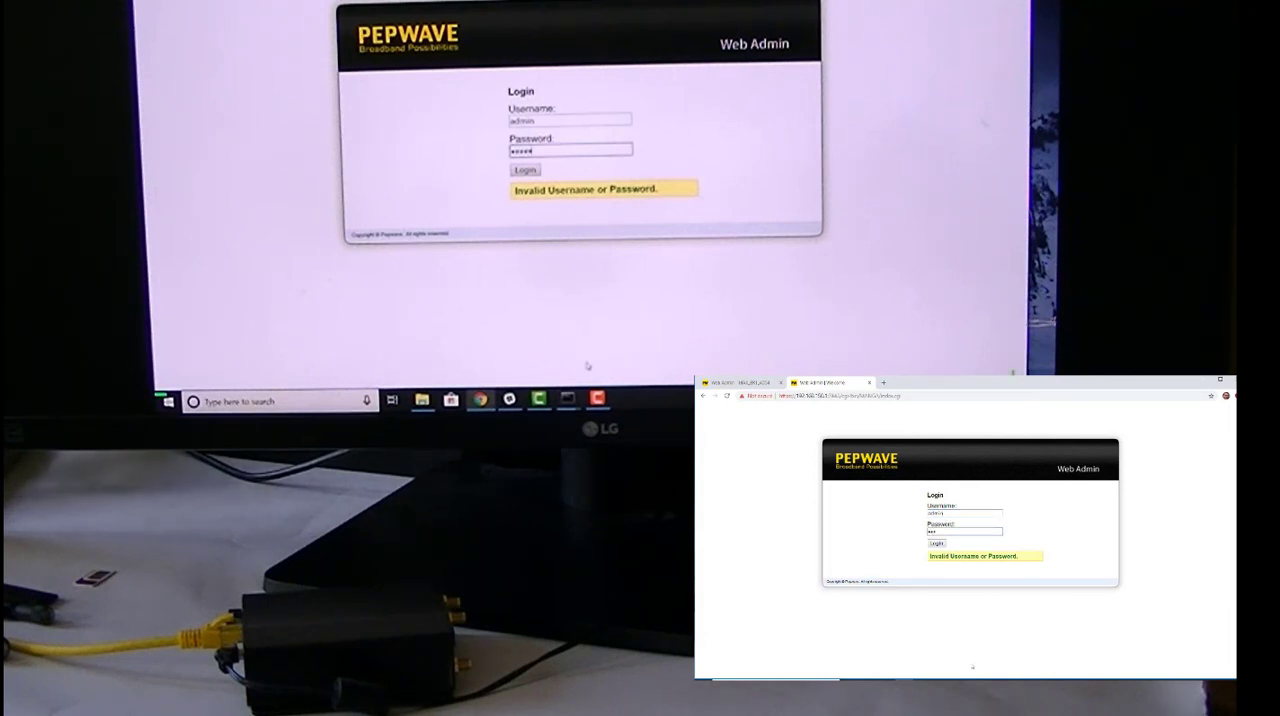
pyautogui.click(524, 169)
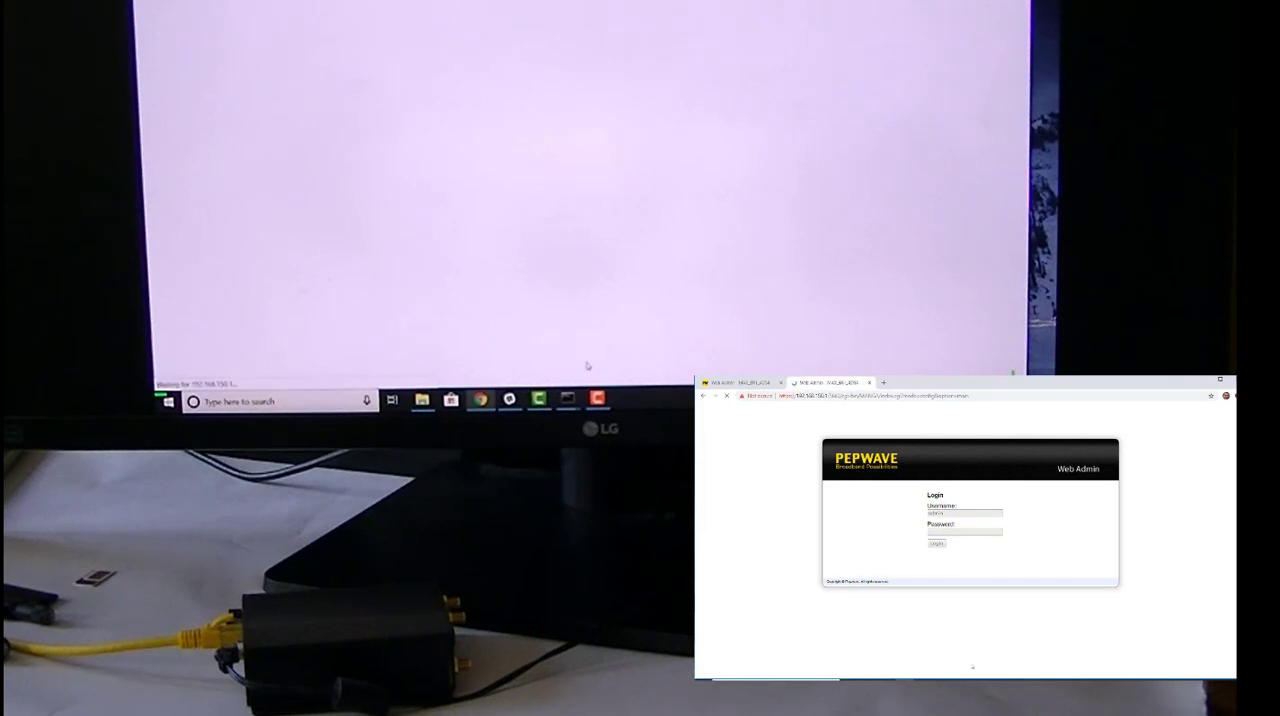
pyautogui.click(936, 544)
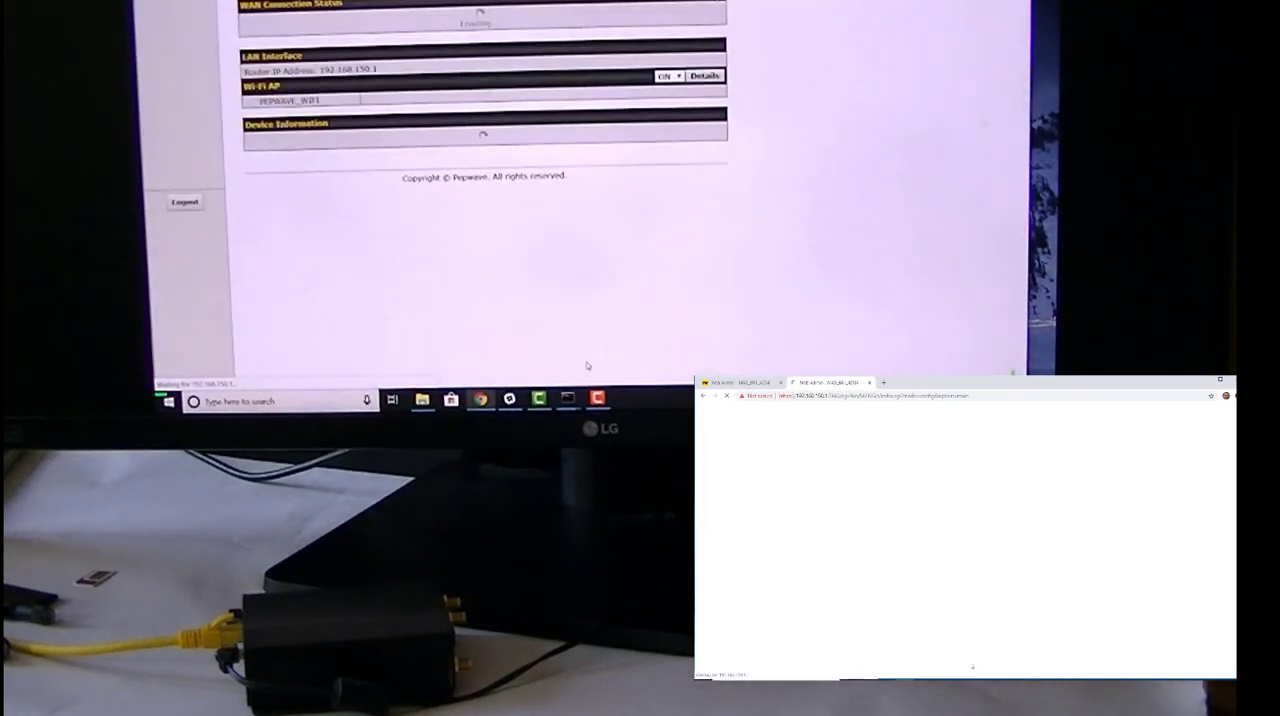